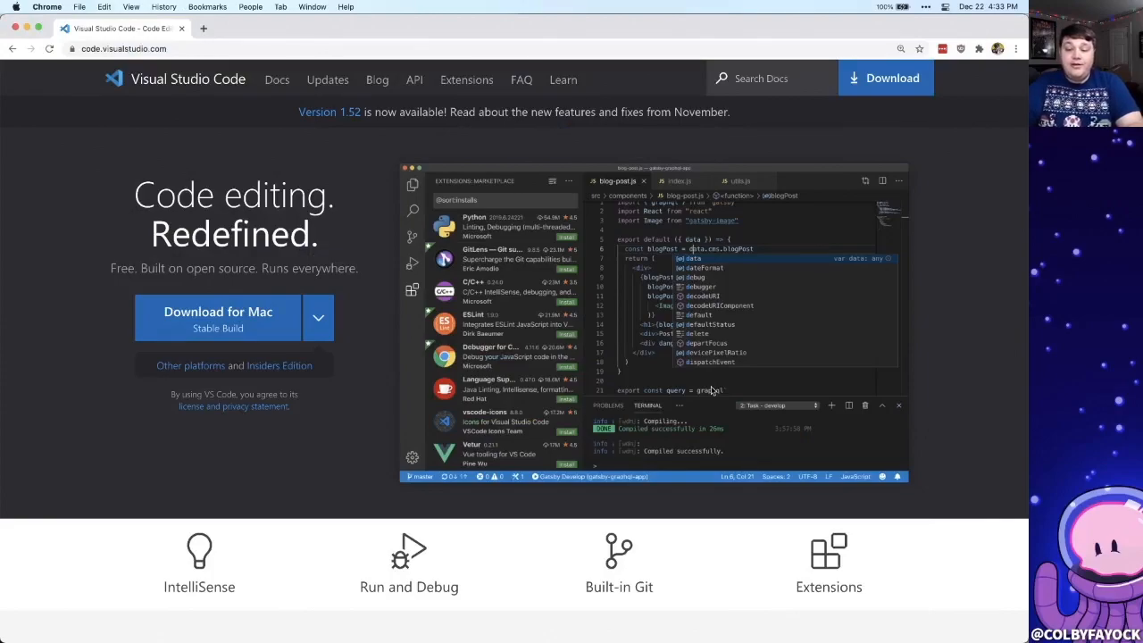
Step: Scroll the code.visualstudio.com homepage down to the 'Extensible and customizable' section
{"action": "scroll", "scroll_direction": "down", "scroll_amount": 3}
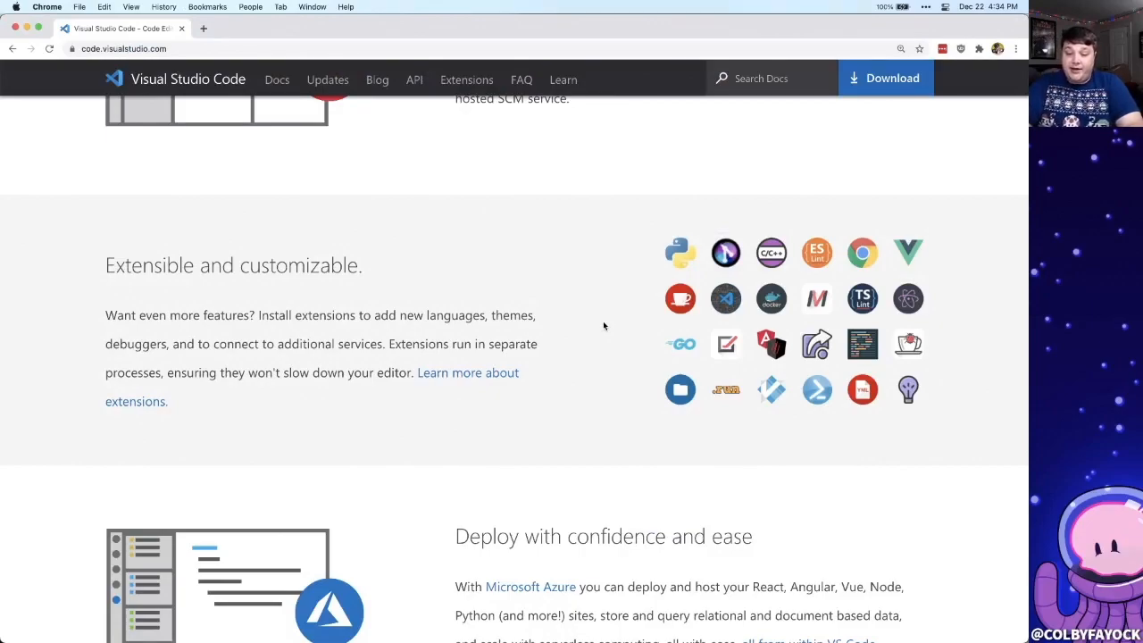
{"action": "left_click", "coordinate": [466, 79]}
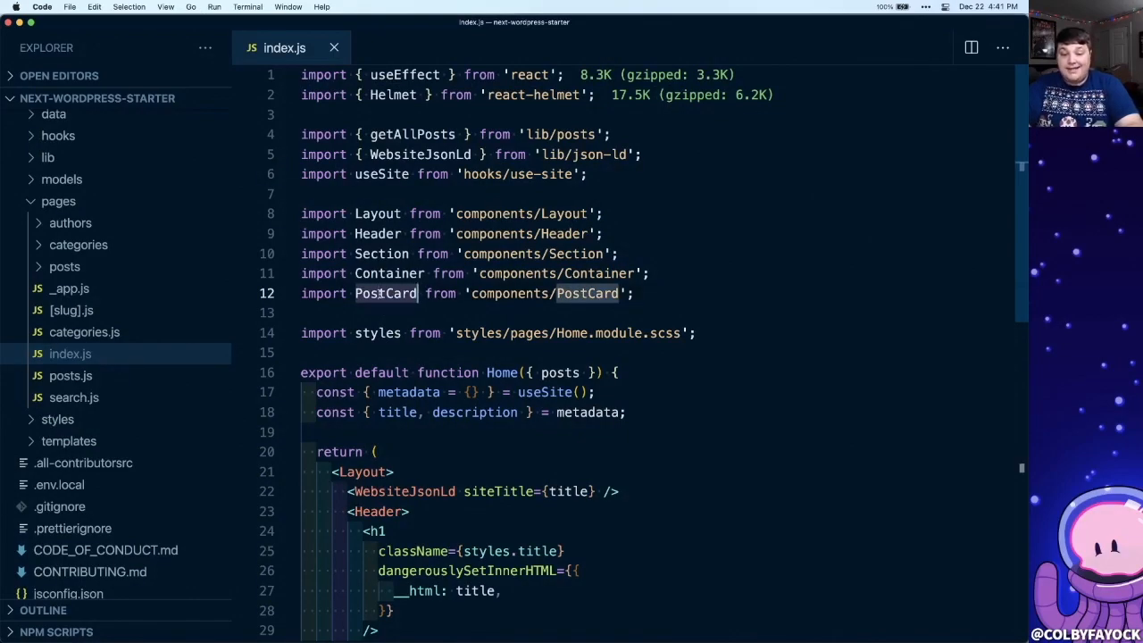
{"action": "key", "text": "Backspace"}
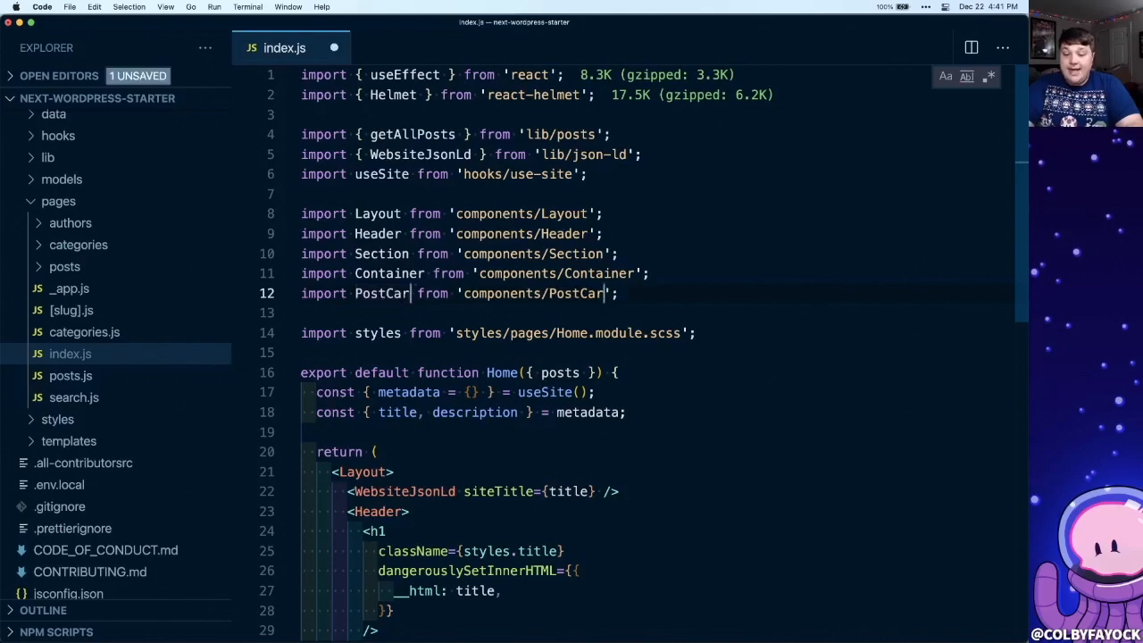
{"action": "type", "text": "d"}
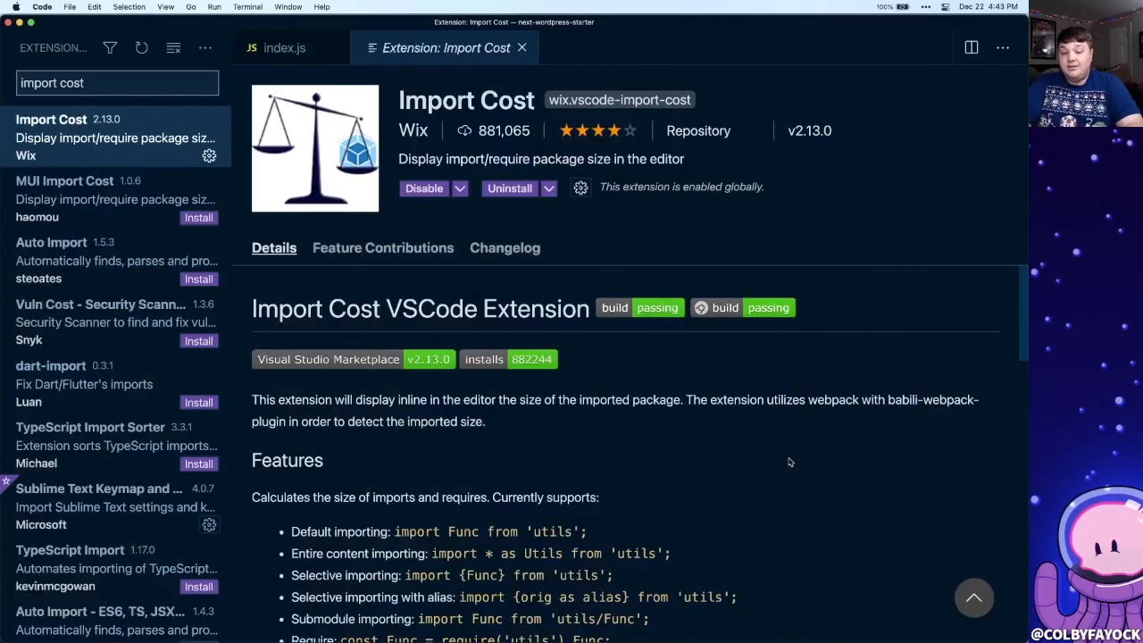
Step: In index.js, select Helmet and type an extra 'import { format } from' line below it
{"action": "left_click", "coordinate": [284, 47]}
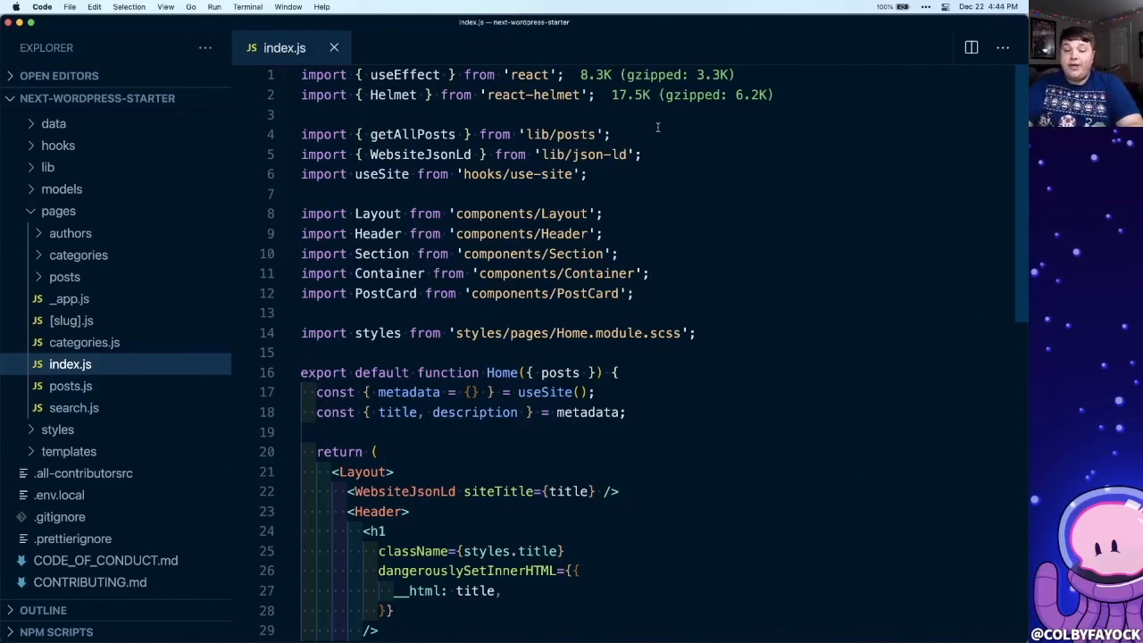
{"action": "left_click", "coordinate": [567, 75]}
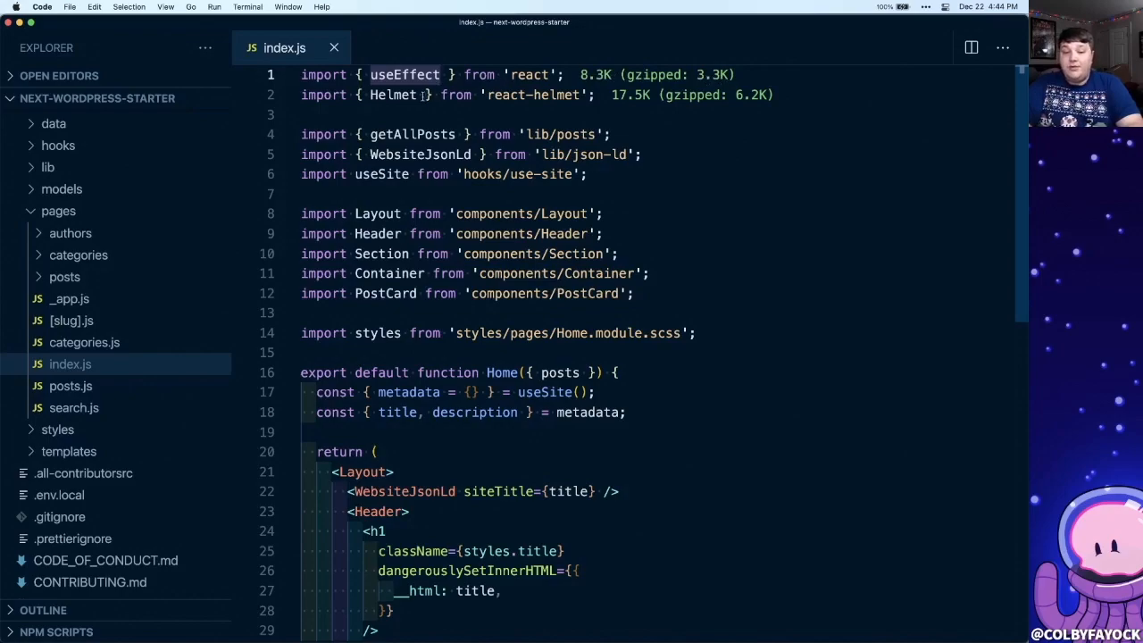
{"action": "double_click", "coordinate": [392, 94]}
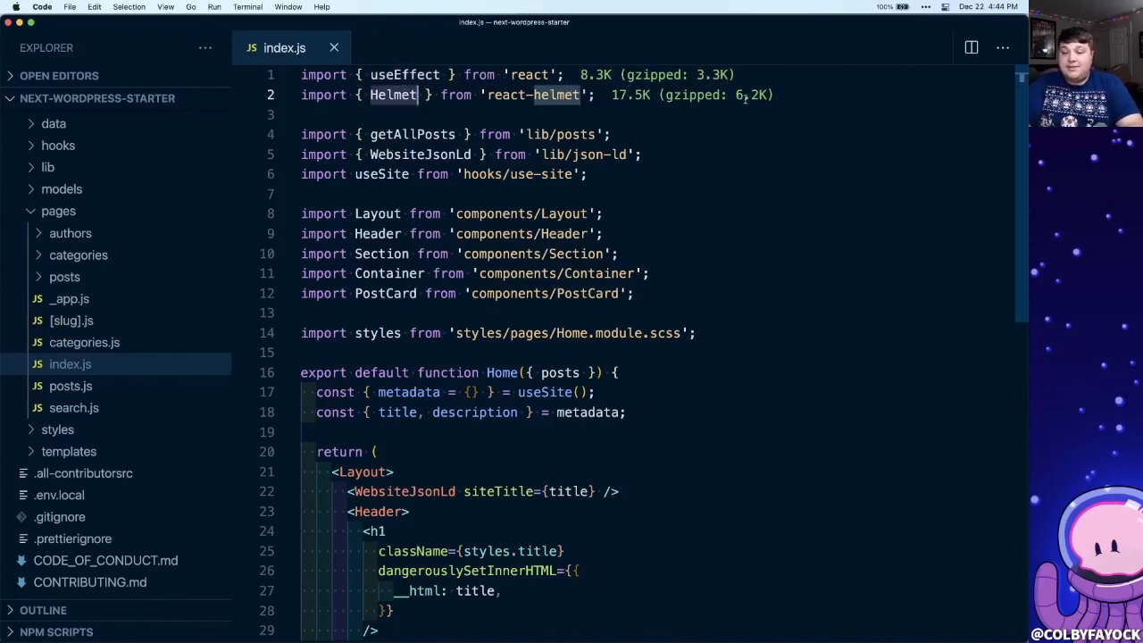
{"action": "type", "text": "import"}
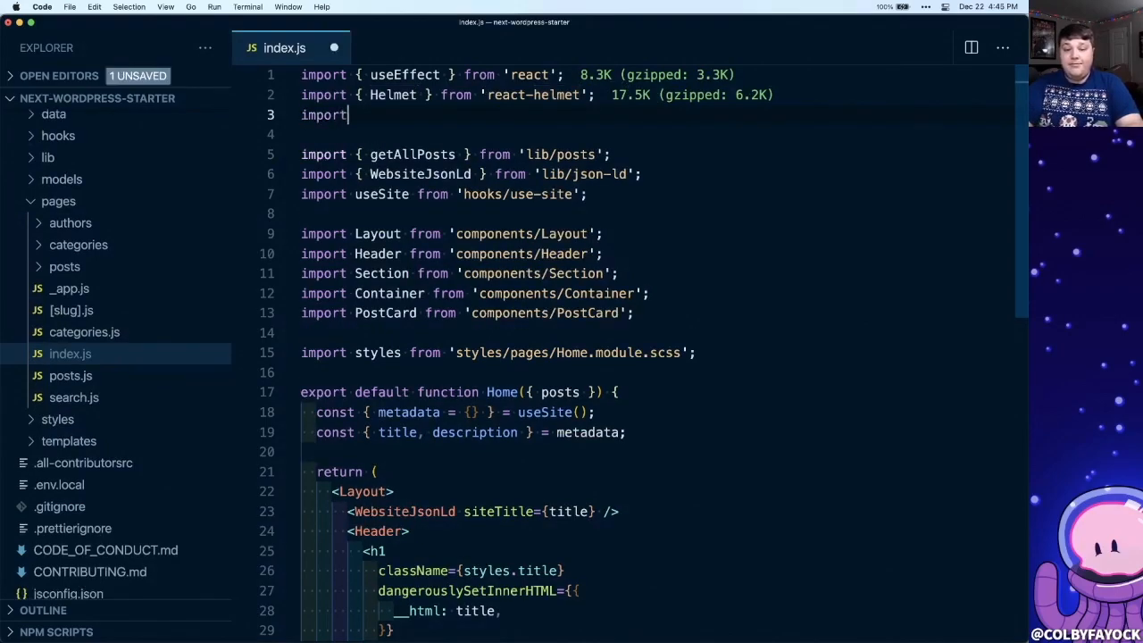
{"action": "type", "text": "{ format } from 'dat"}
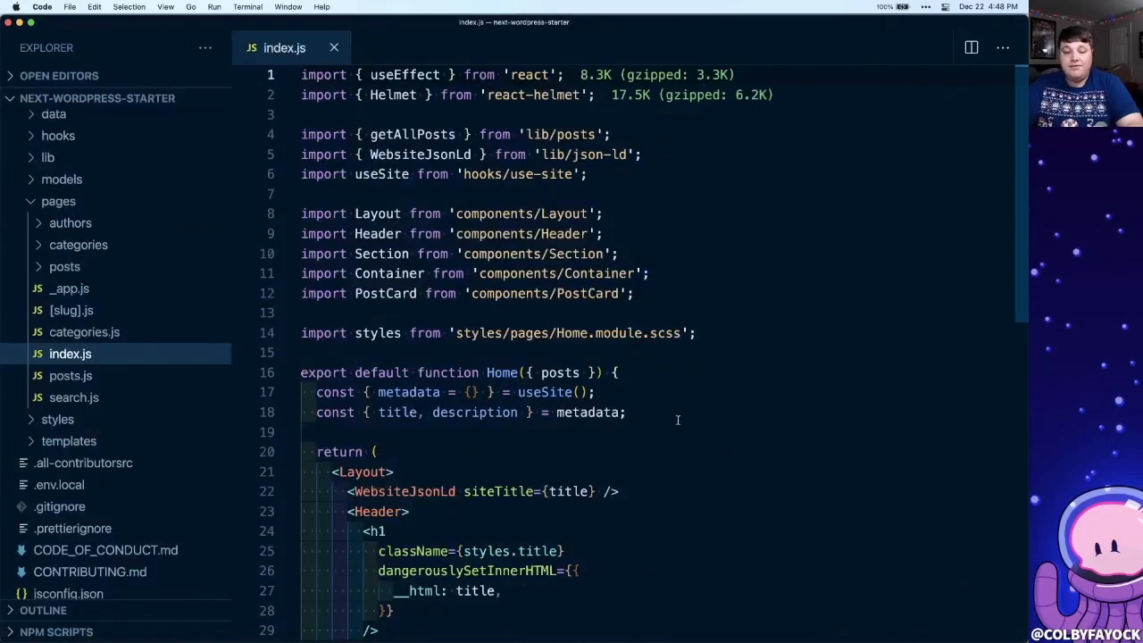
{"action": "scroll", "scroll_direction": "down", "scroll_amount": 3}
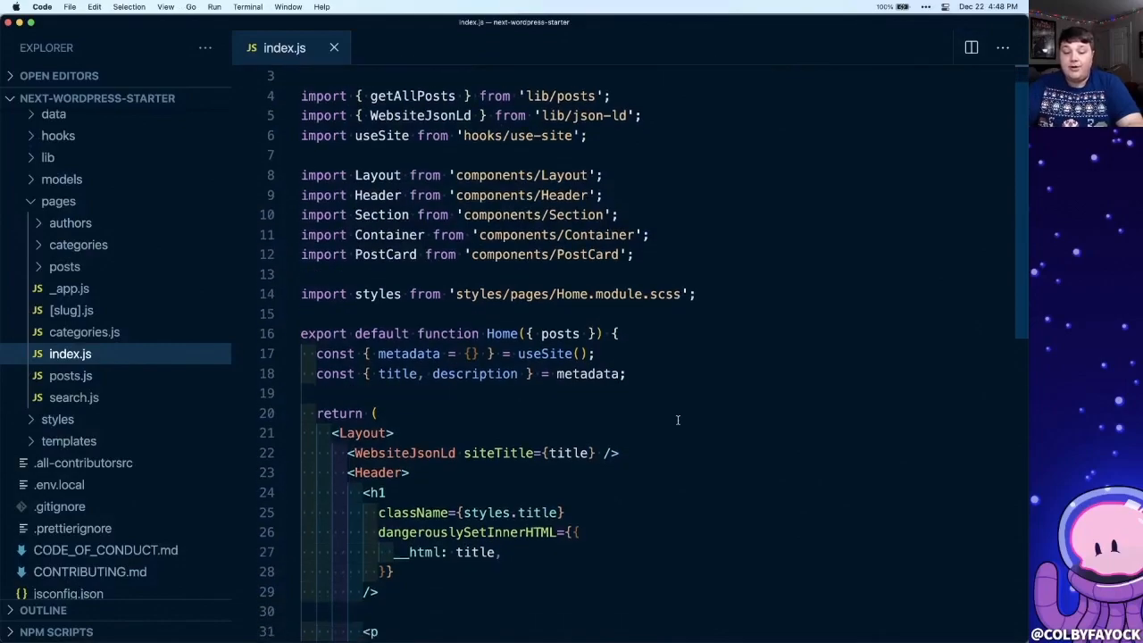
{"action": "scroll", "scroll_direction": "down", "scroll_amount": 3}
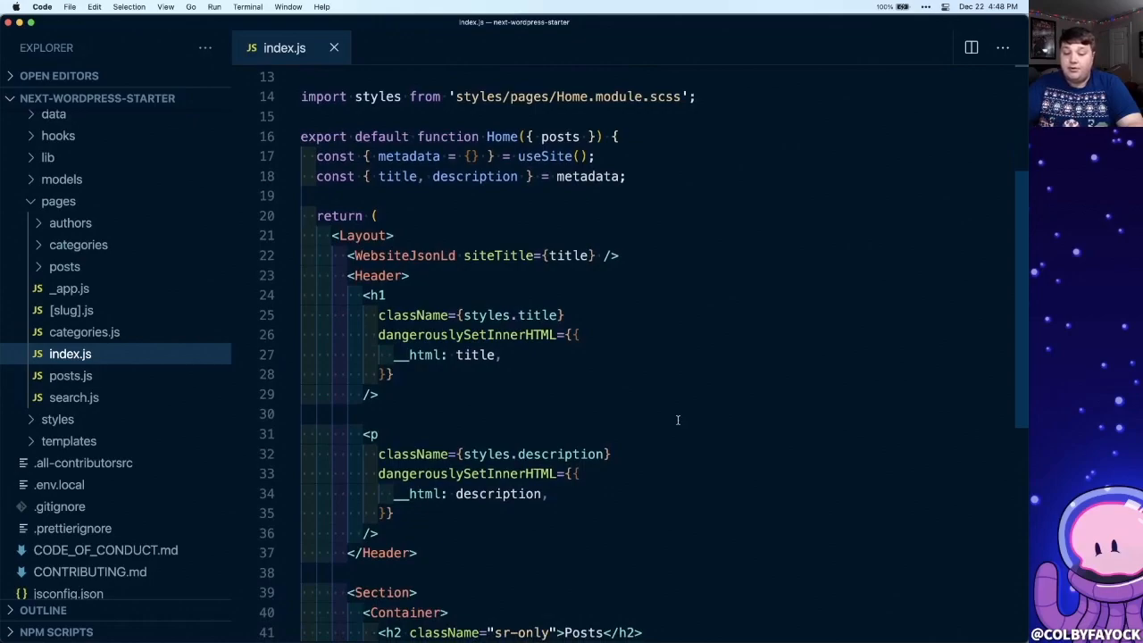
{"action": "mouse_move", "coordinate": [649, 379]}
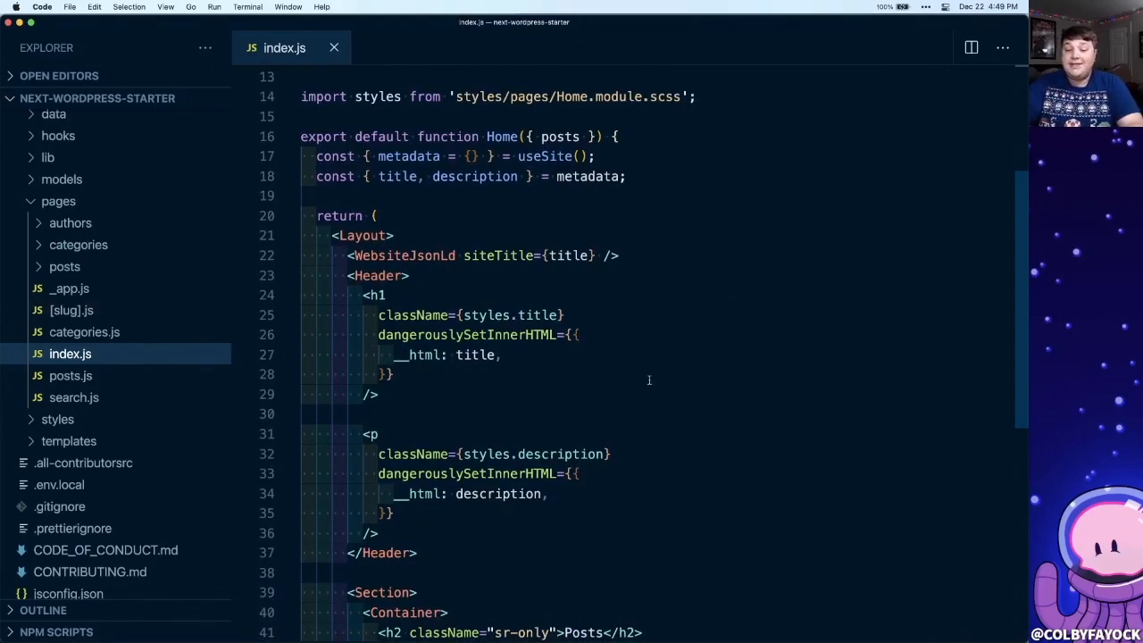
{"action": "mouse_move", "coordinate": [462, 292]}
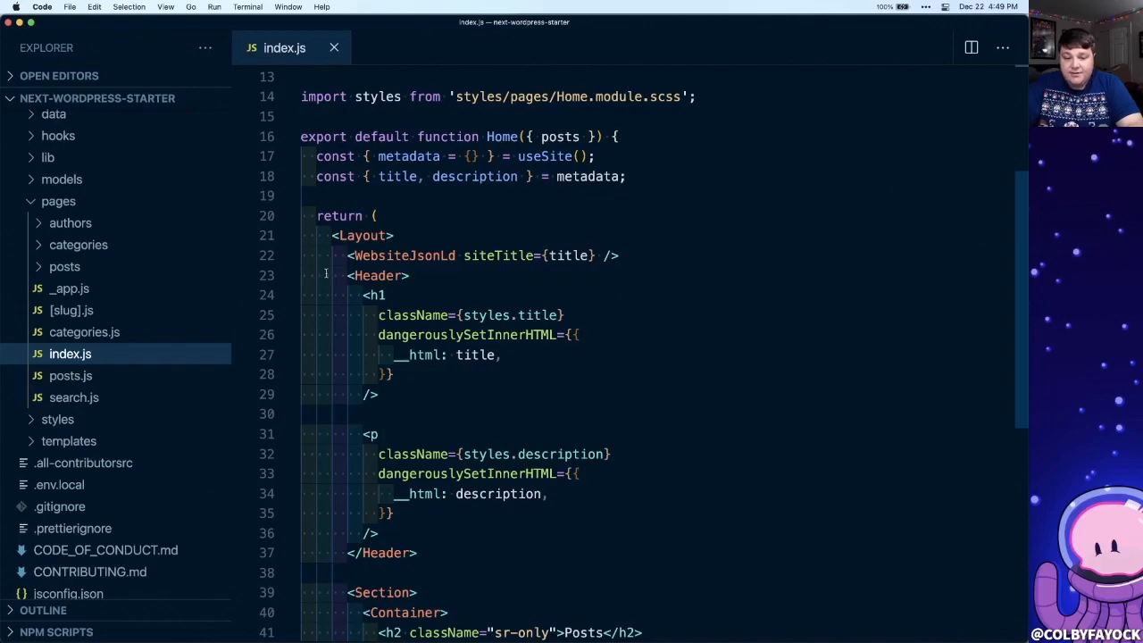
{"action": "mouse_move", "coordinate": [369, 308]}
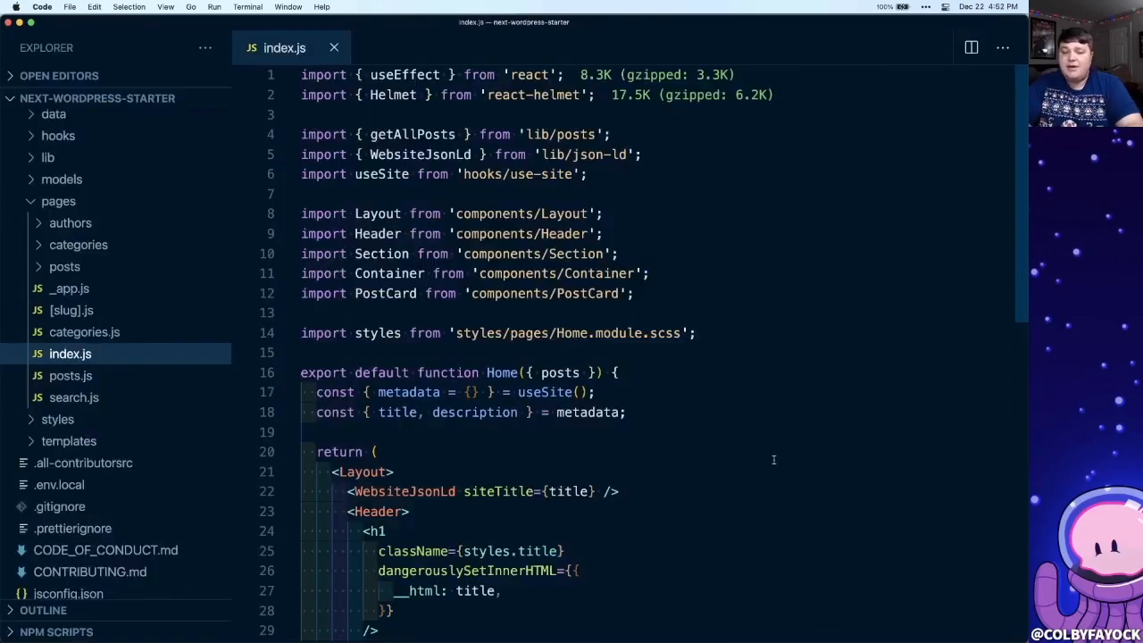
Step: Inside Home, add a line with const value = ((1 + 1) * 2) + 1 using nested parentheses
{"action": "key", "text": "Enter"}
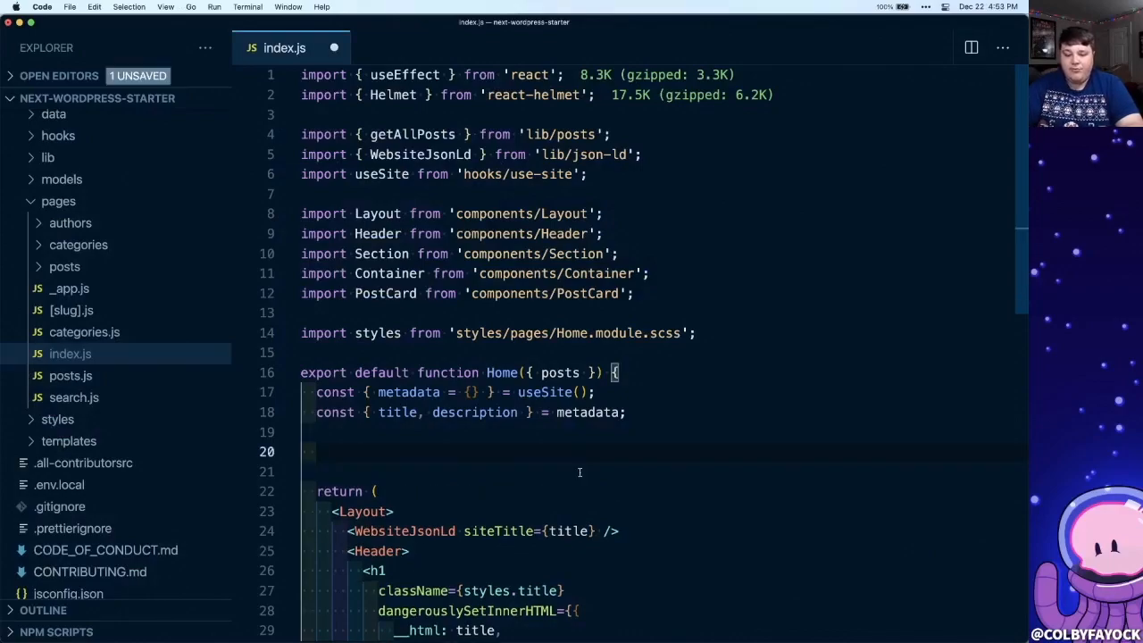
{"action": "type", "text": "myFuncti"}
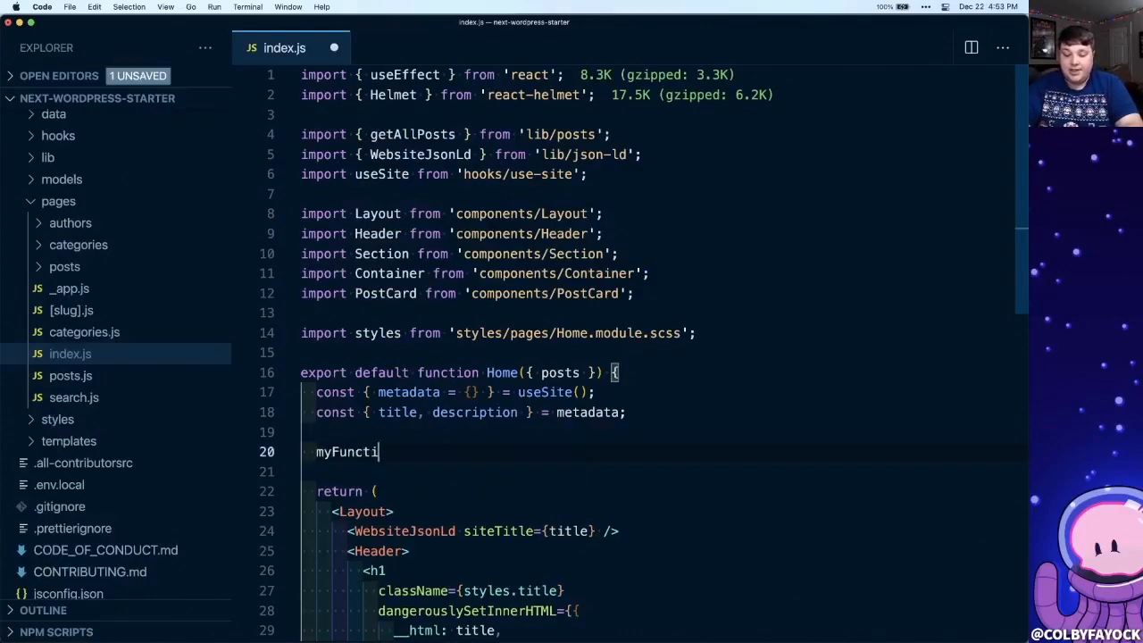
{"action": "type", "text": "on()"}
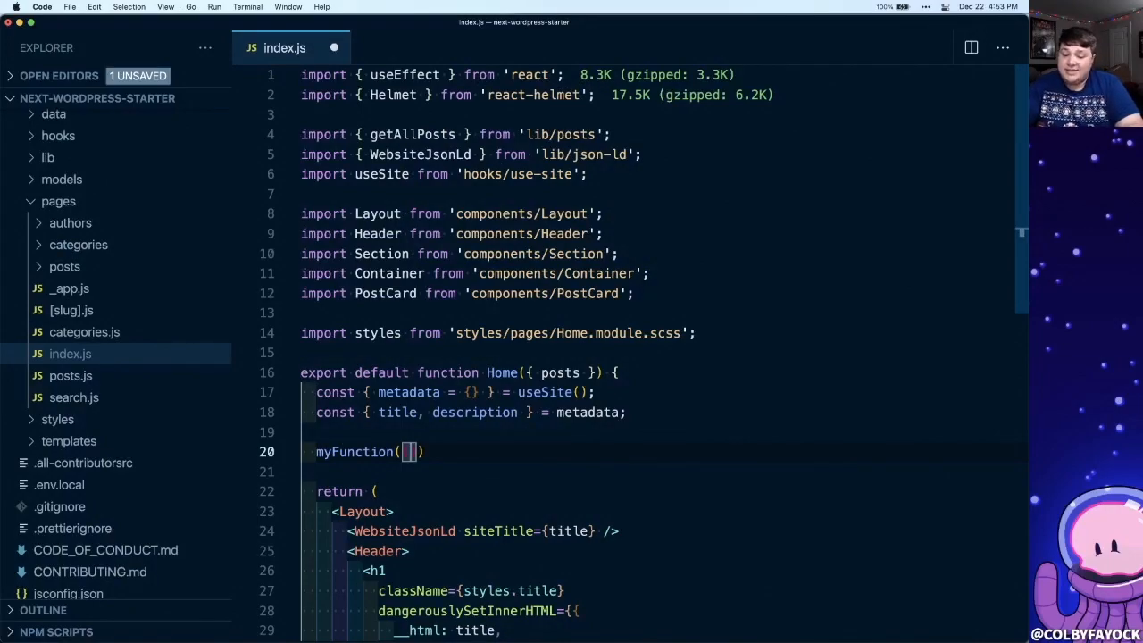
{"action": "mouse_move", "coordinate": [598, 451]}
{"action": "type", "text": "co"}
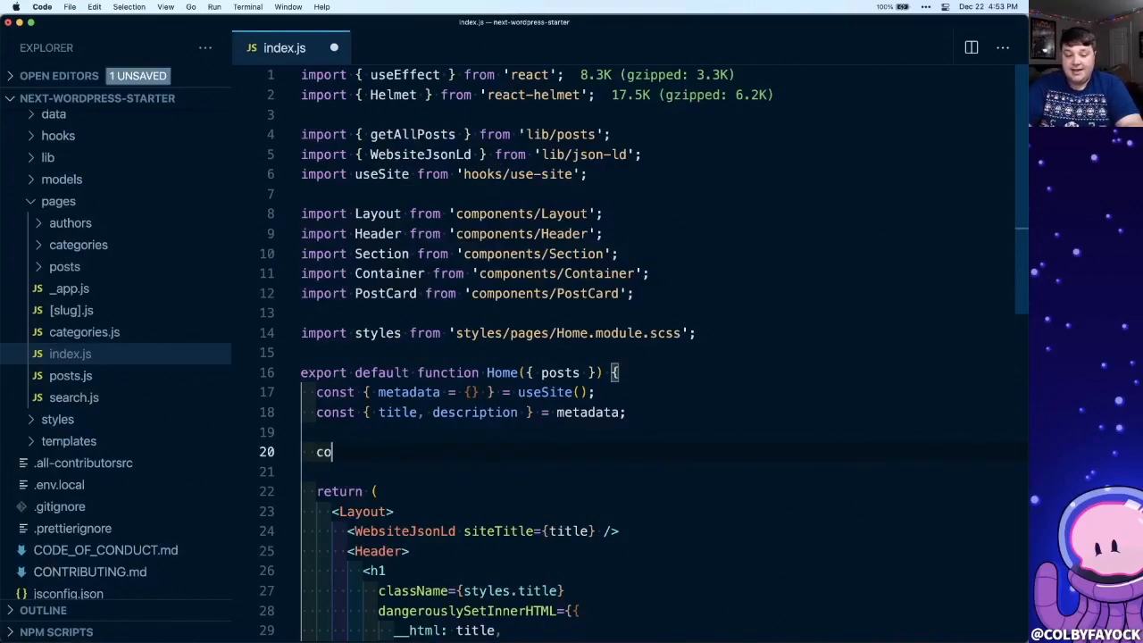
{"action": "type", "text": "nst value ="}
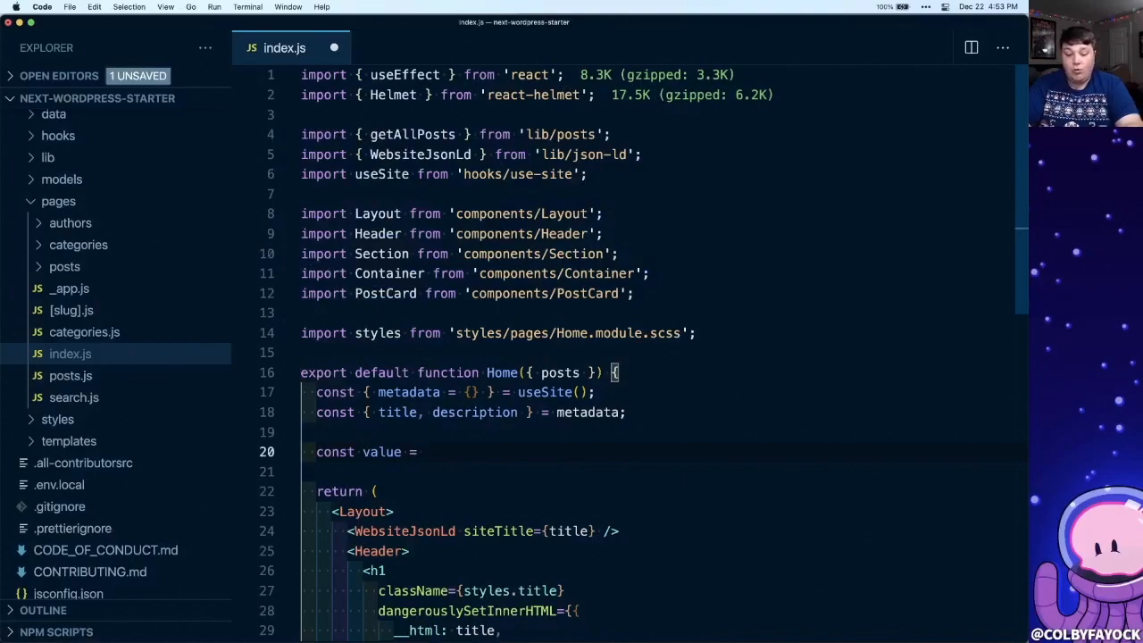
{"action": "type", "text": "1 + 1;"}
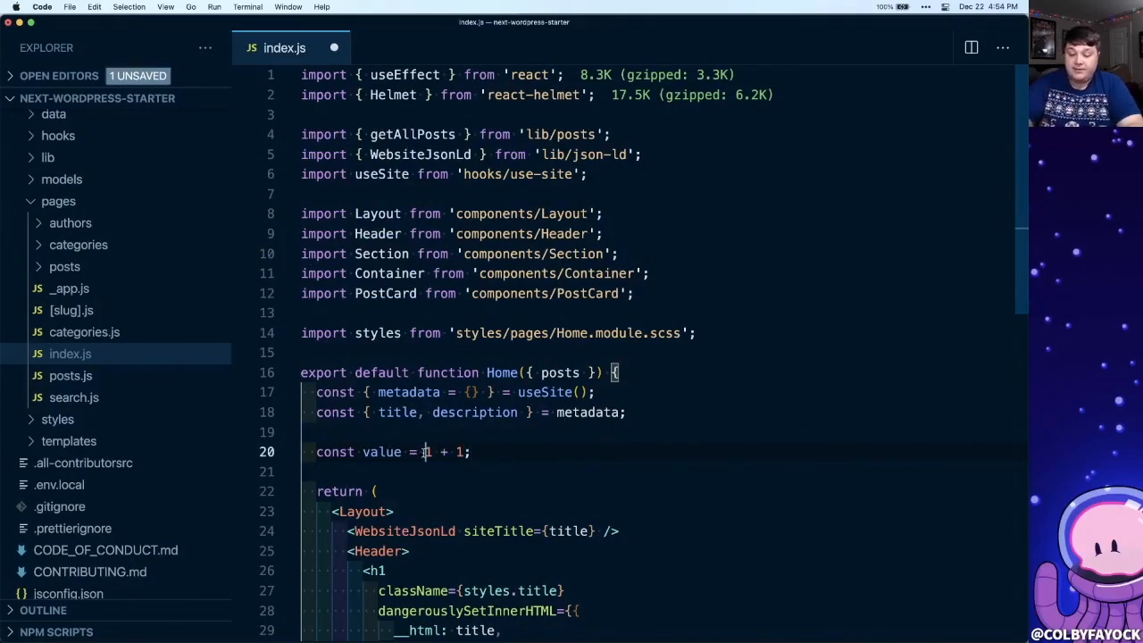
{"action": "type", "text": "(1 + 1) *"}
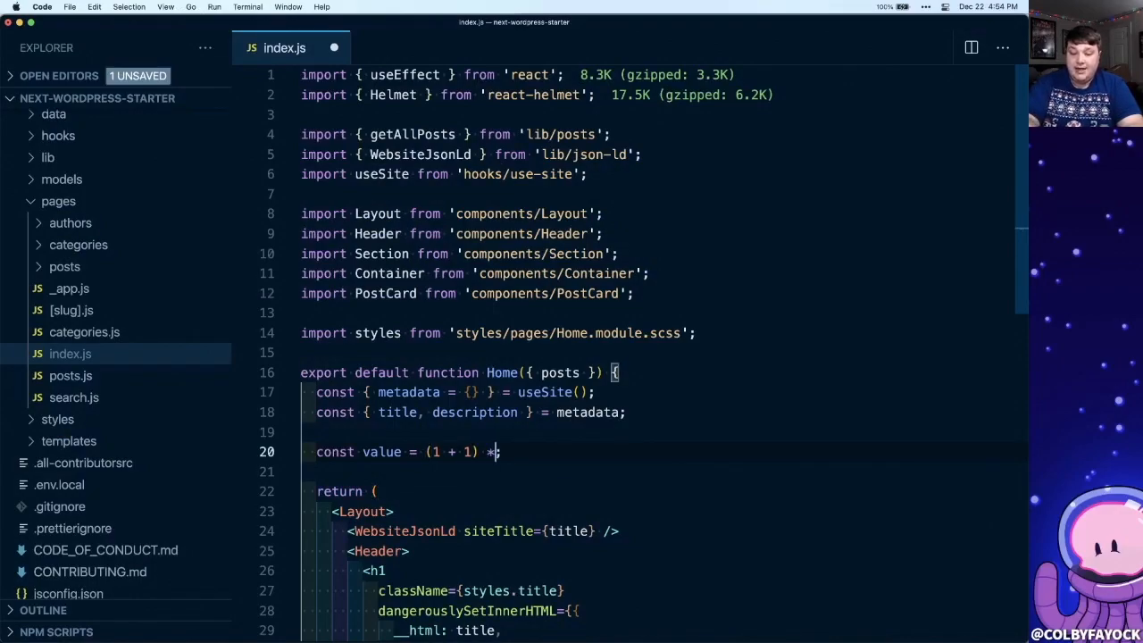
{"action": "type", "text": "2)"}
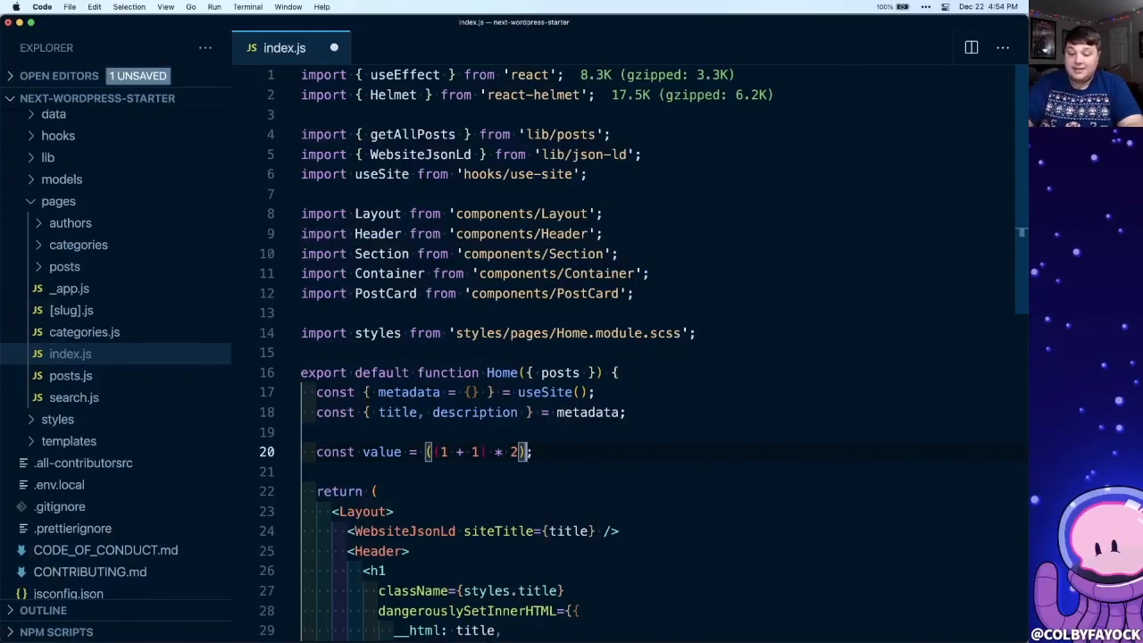
{"action": "type", "text": "+ 1"}
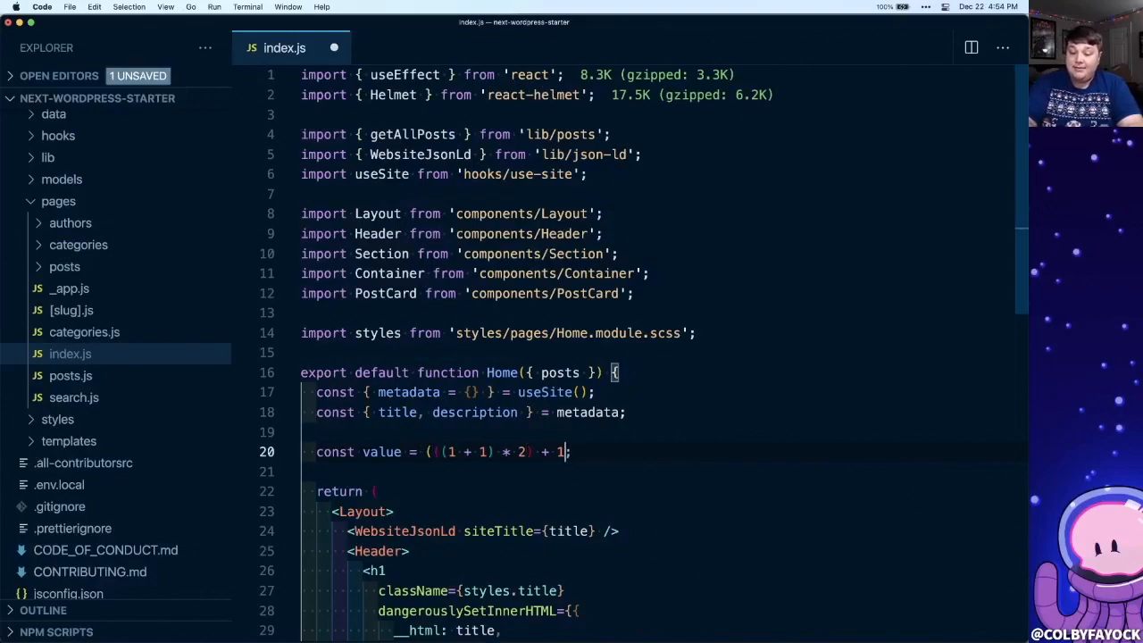
{"action": "type", "text": ") * 2"}
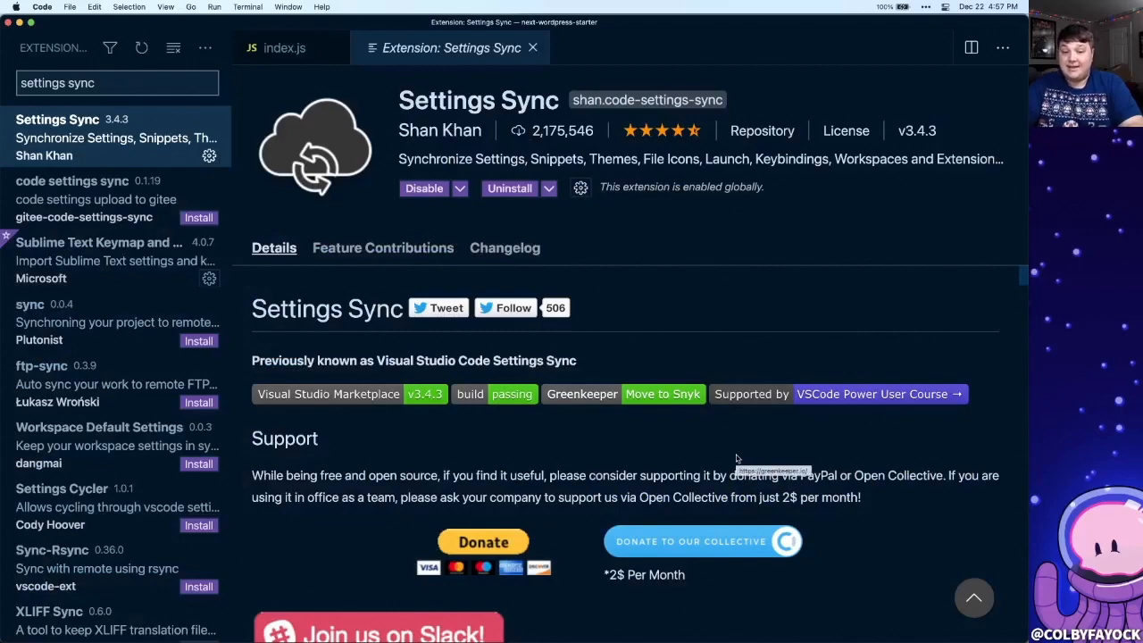
{"action": "mouse_move", "coordinate": [658, 488]}
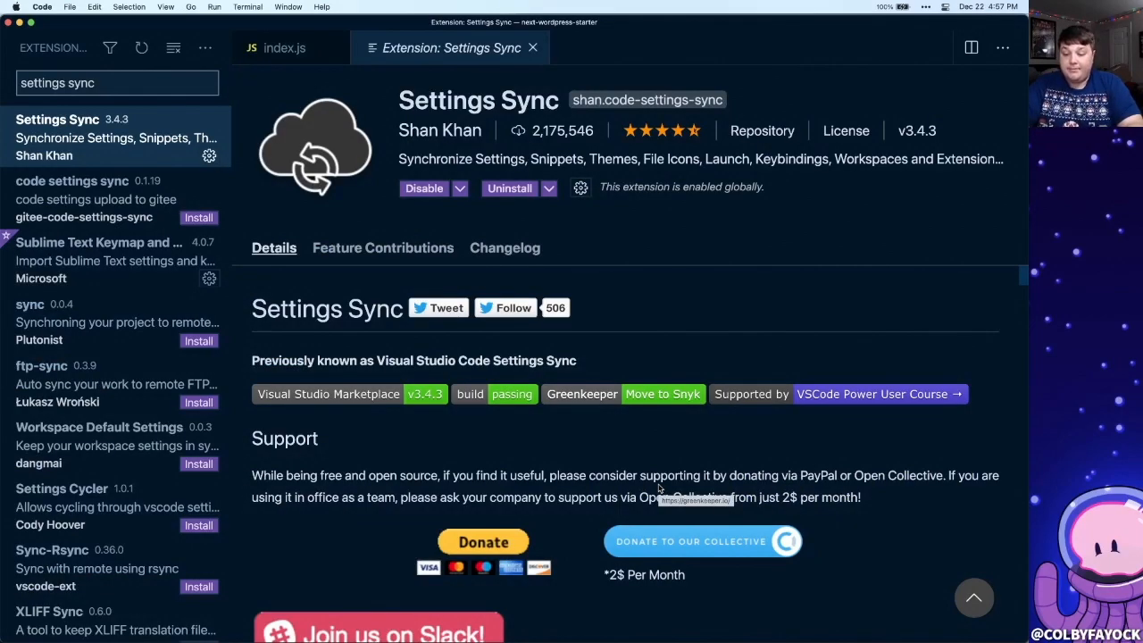
{"action": "mouse_move", "coordinate": [673, 451]}
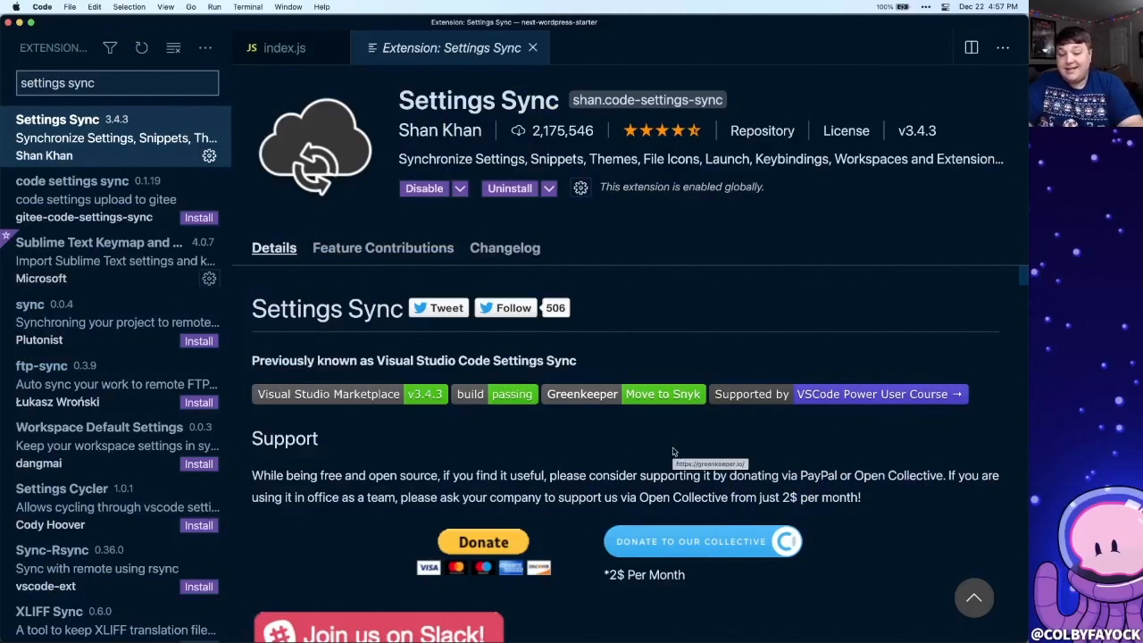
{"action": "mouse_move", "coordinate": [525, 464]}
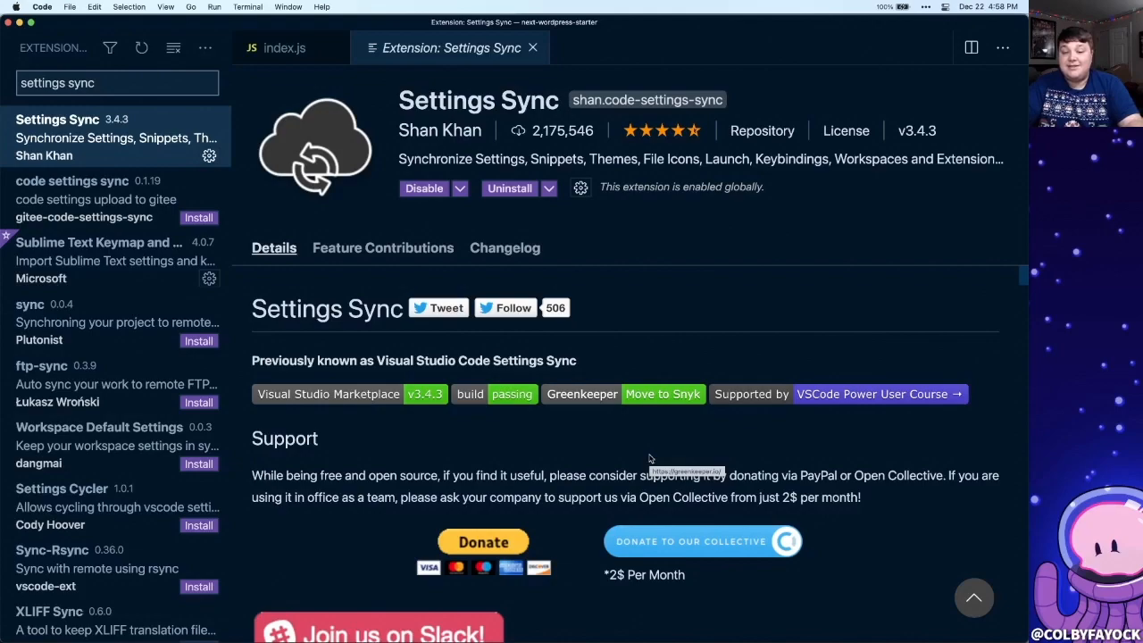
{"action": "mouse_move", "coordinate": [575, 466]}
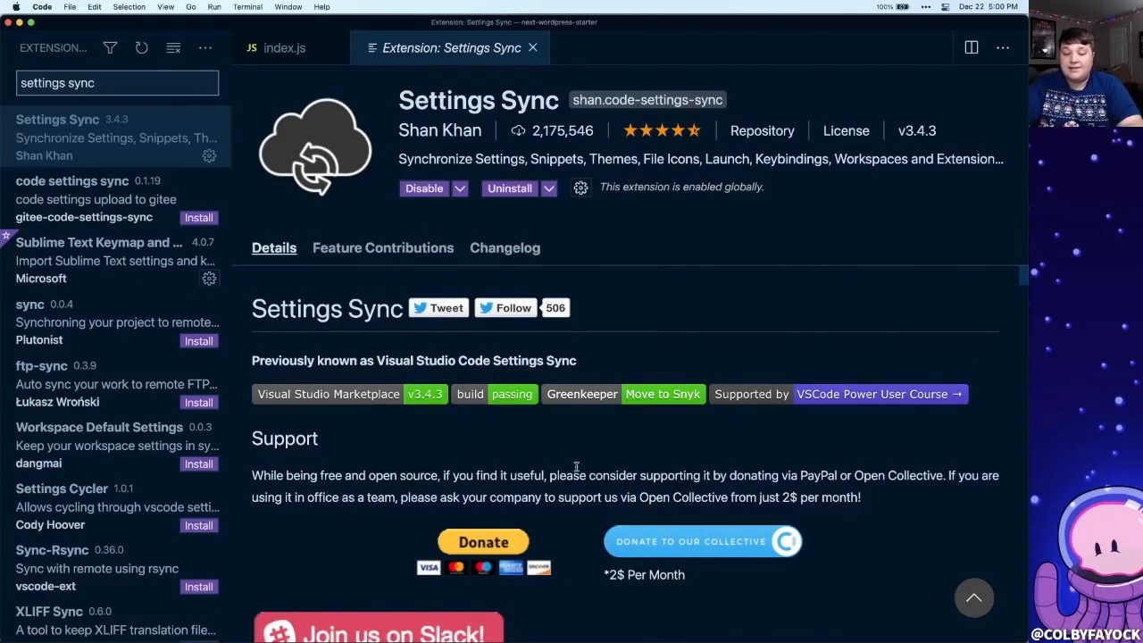
{"action": "mouse_move", "coordinate": [612, 489]}
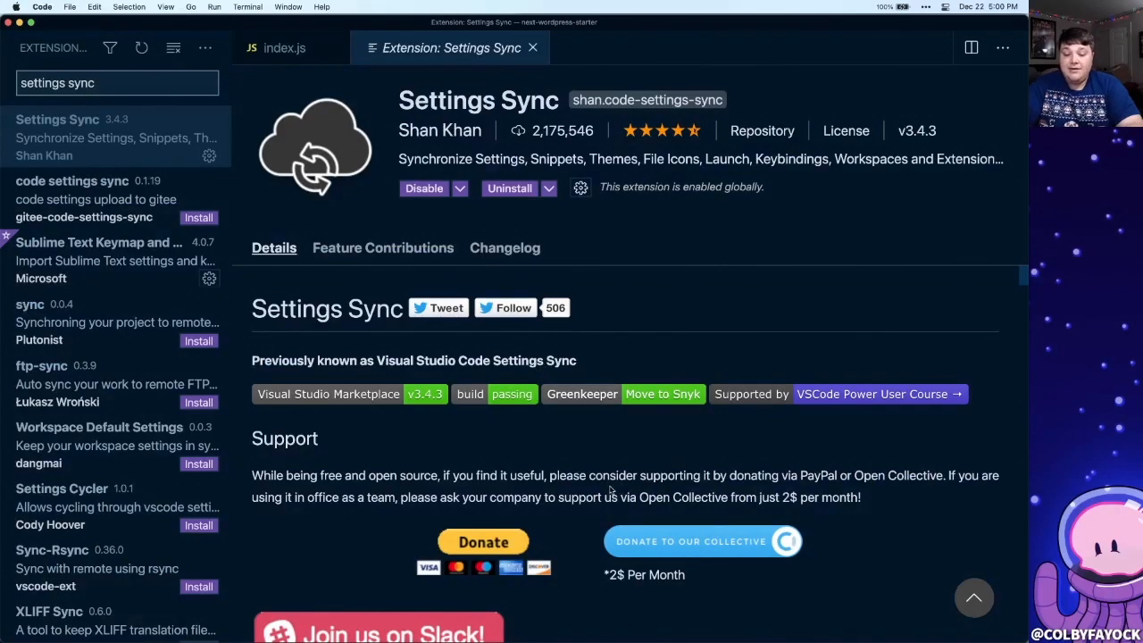
{"action": "mouse_move", "coordinate": [612, 489]}
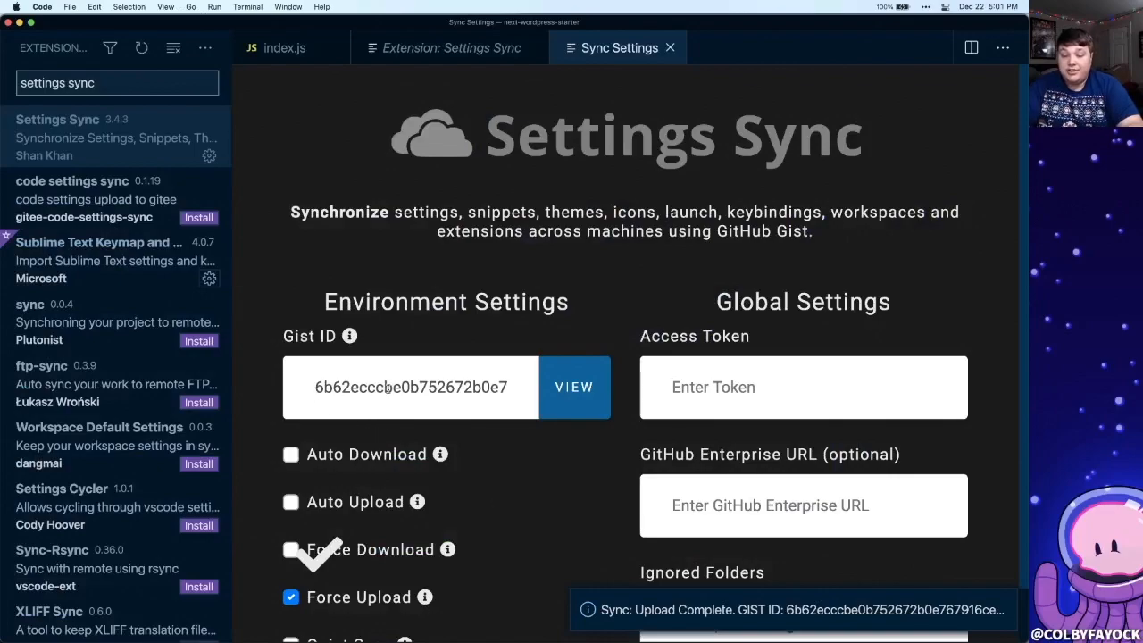
Step: Close the Sync Settings tab and bring up the Profile Switcher extension page
{"action": "left_click", "coordinate": [574, 387]}
{"action": "type", "text": "profile switcher"}
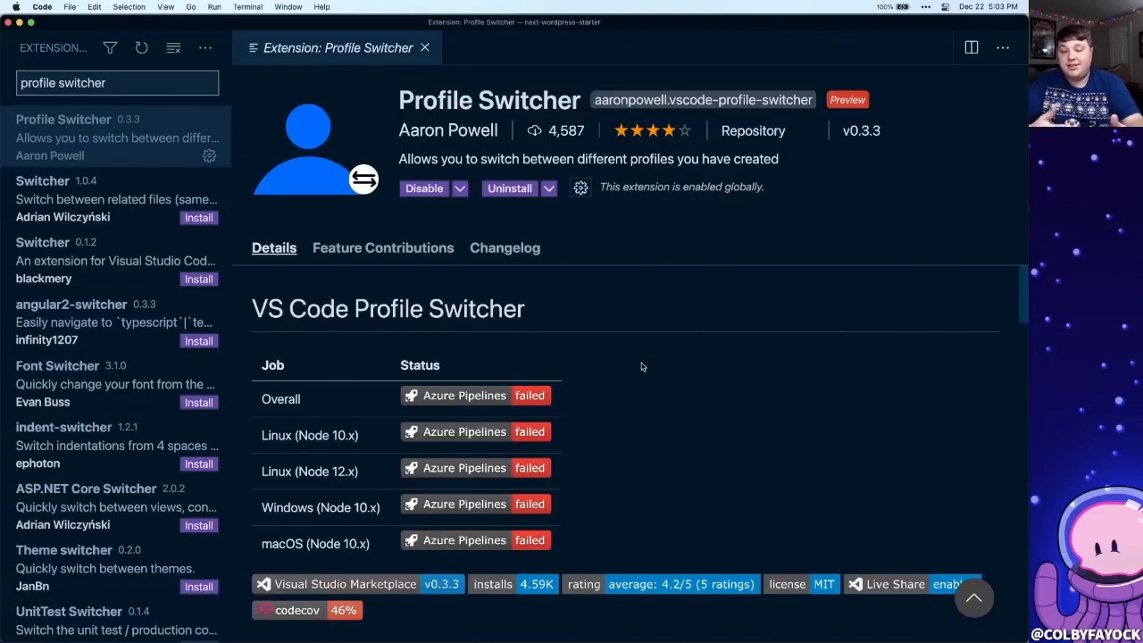
{"action": "mouse_move", "coordinate": [756, 441]}
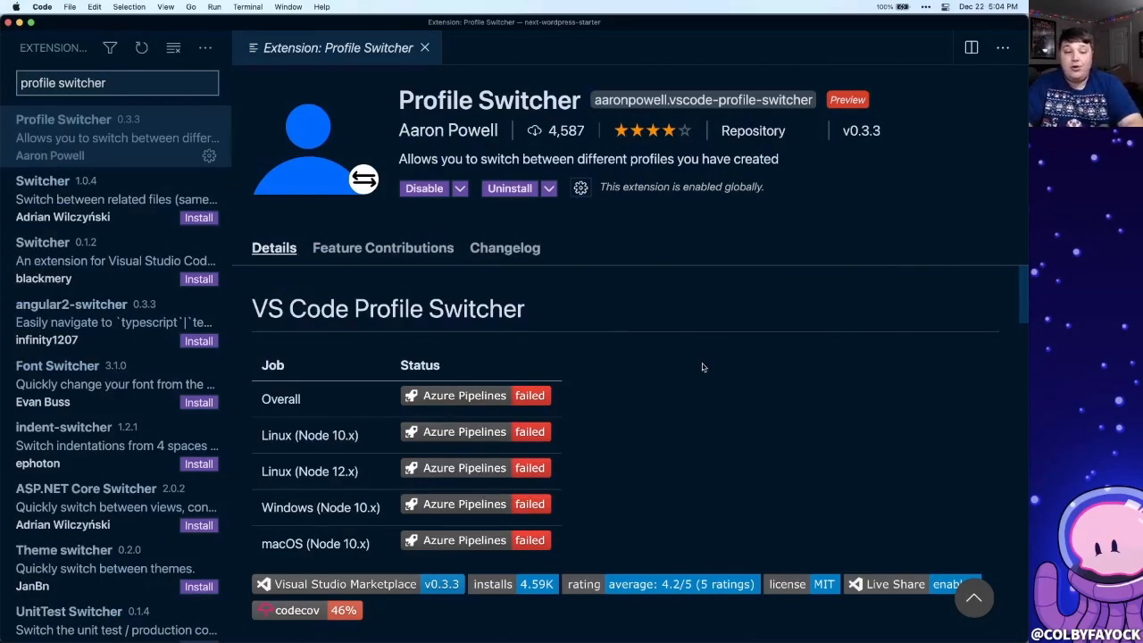
{"action": "mouse_move", "coordinate": [661, 387]}
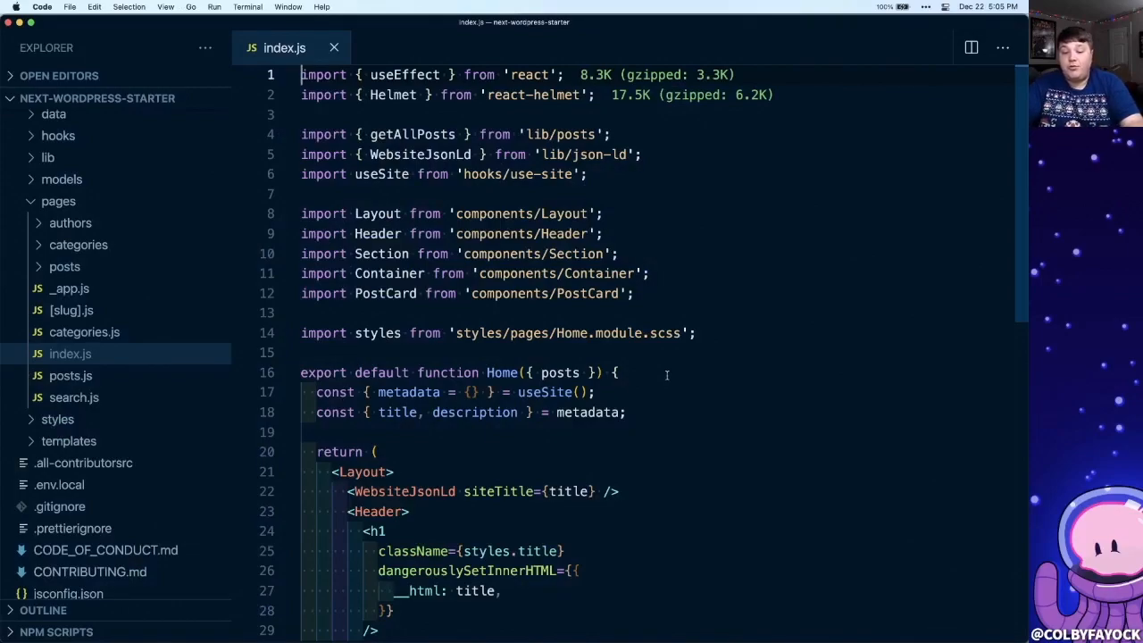
{"action": "mouse_move", "coordinate": [722, 394]}
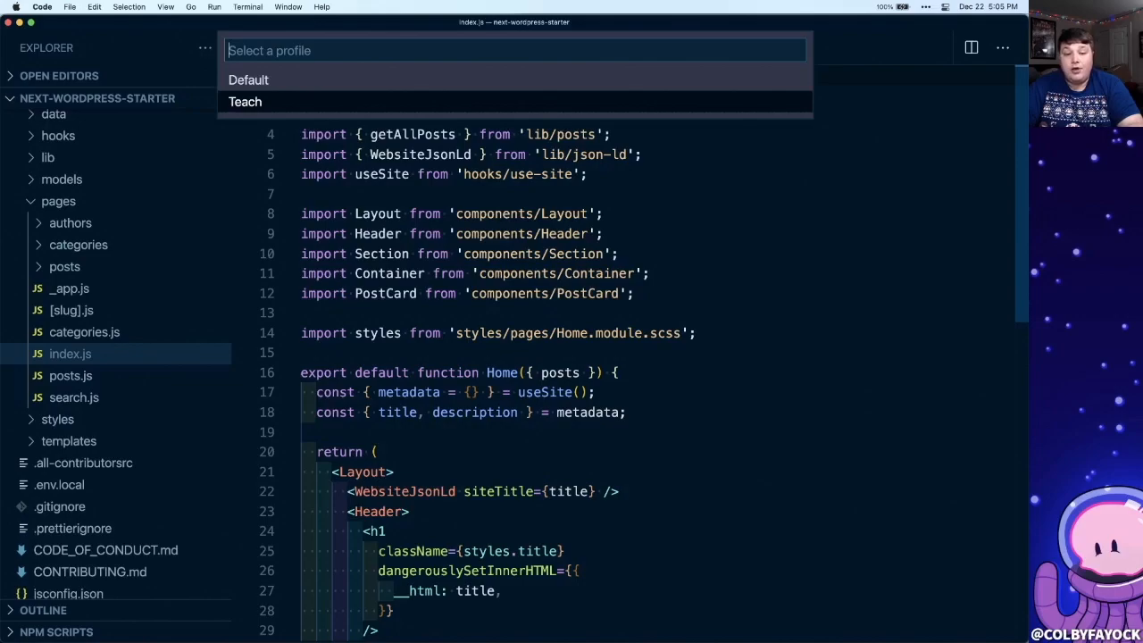
Step: Switch to the other saved profile, switch back to the original, and reload its extensions
{"action": "left_click", "coordinate": [245, 101]}
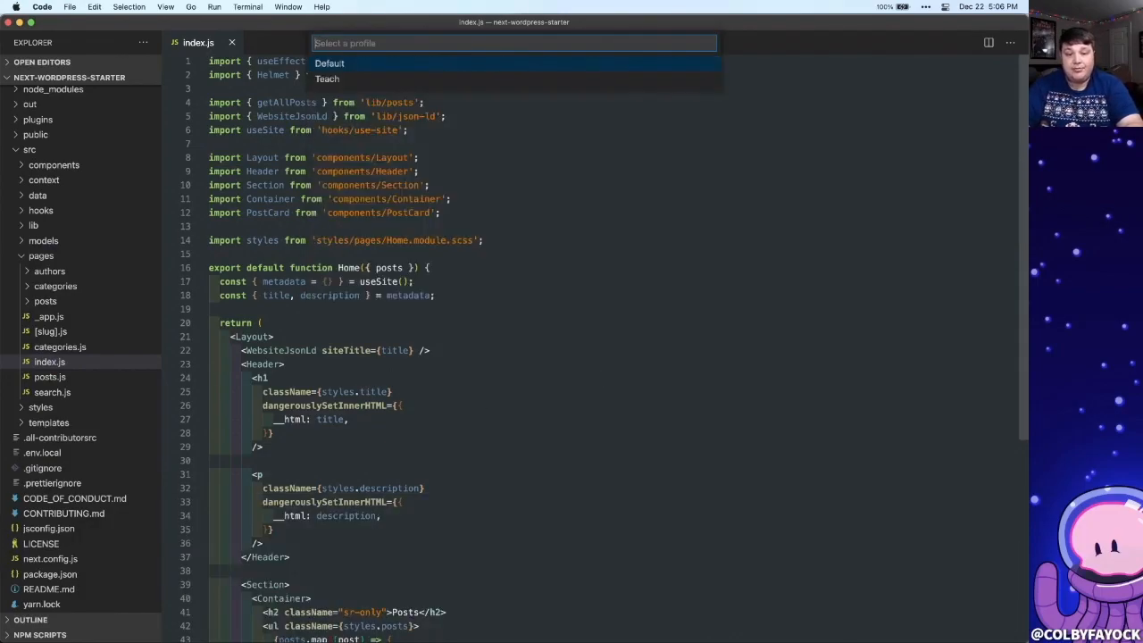
{"action": "left_click", "coordinate": [329, 62]}
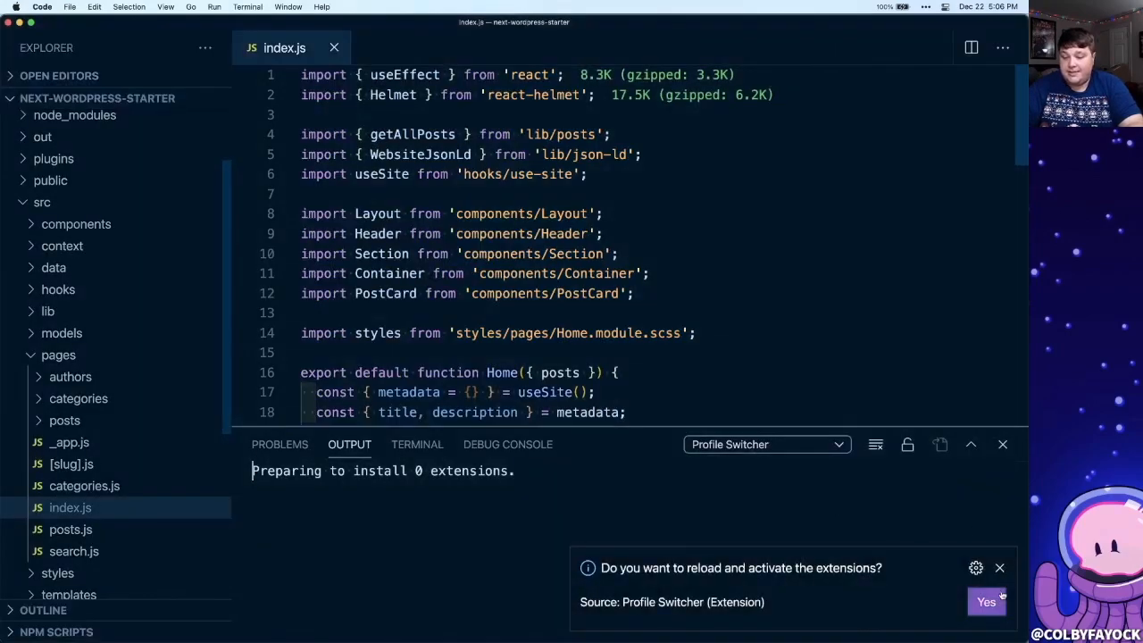
{"action": "left_click", "coordinate": [986, 601]}
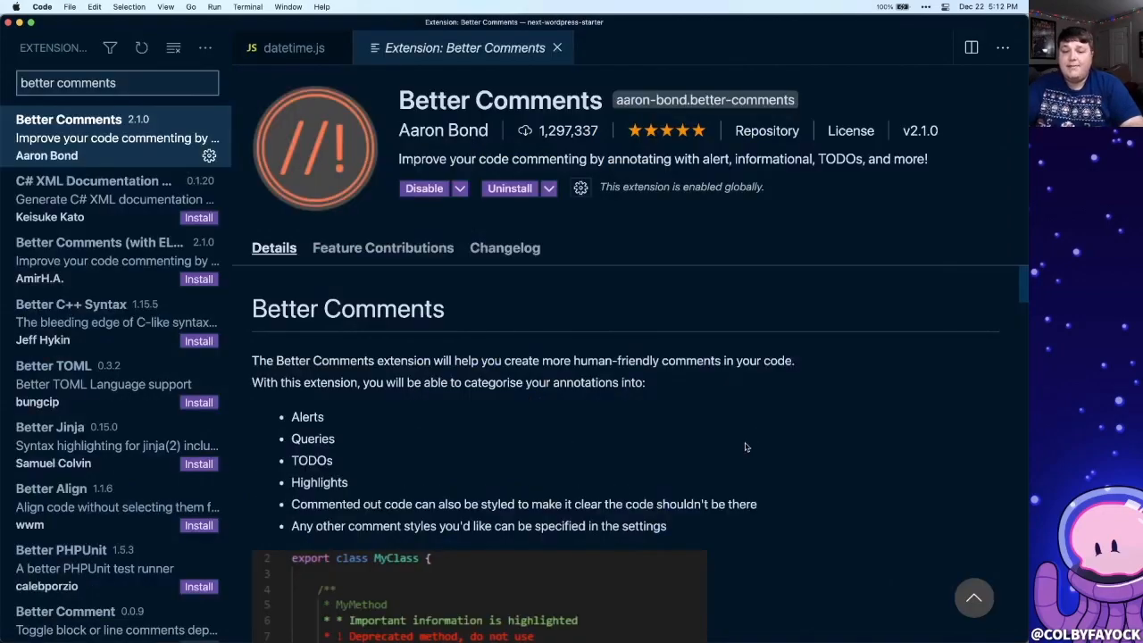
Step: Close the Better Comments tab and open src/lib/datetime.js
{"action": "left_click", "coordinate": [295, 47]}
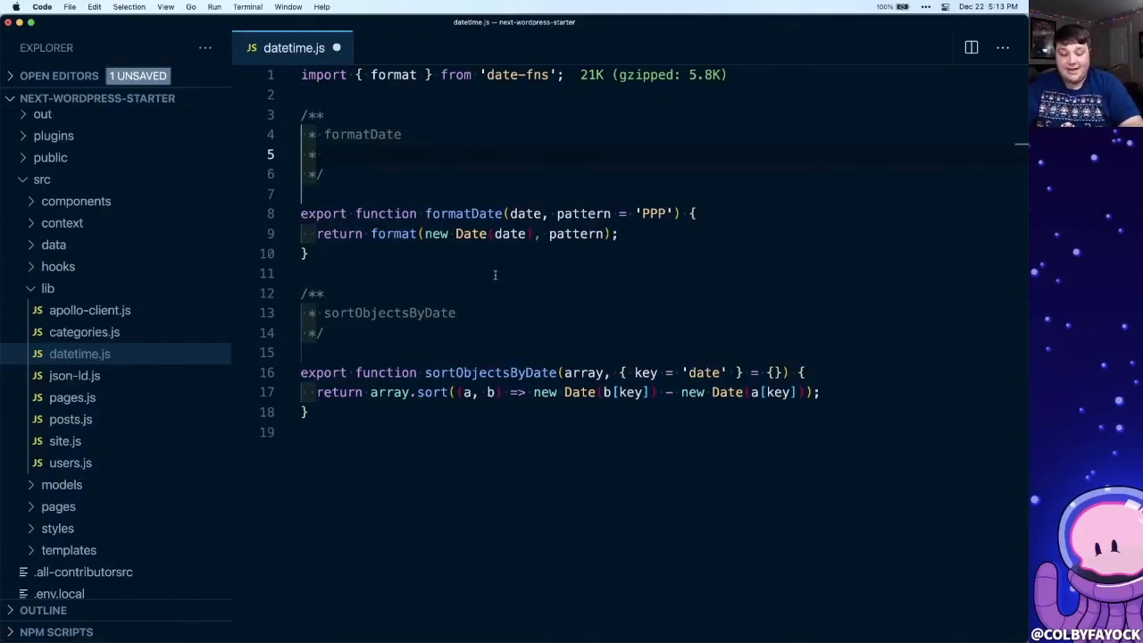
{"action": "type", "text": "@description"}
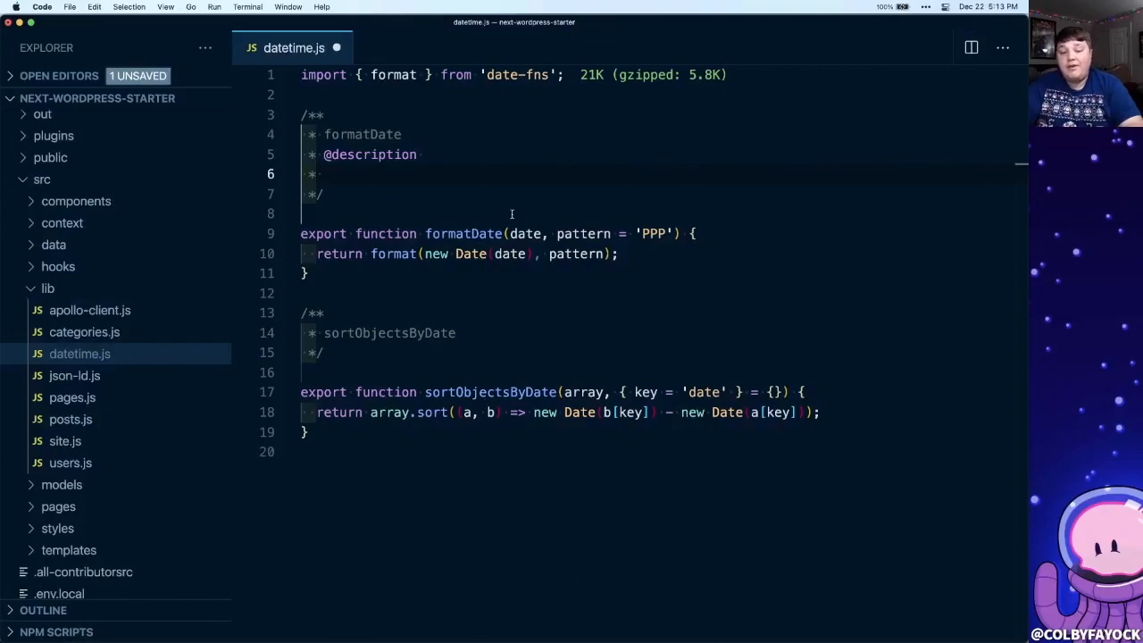
{"action": "type", "text": "TODO:"}
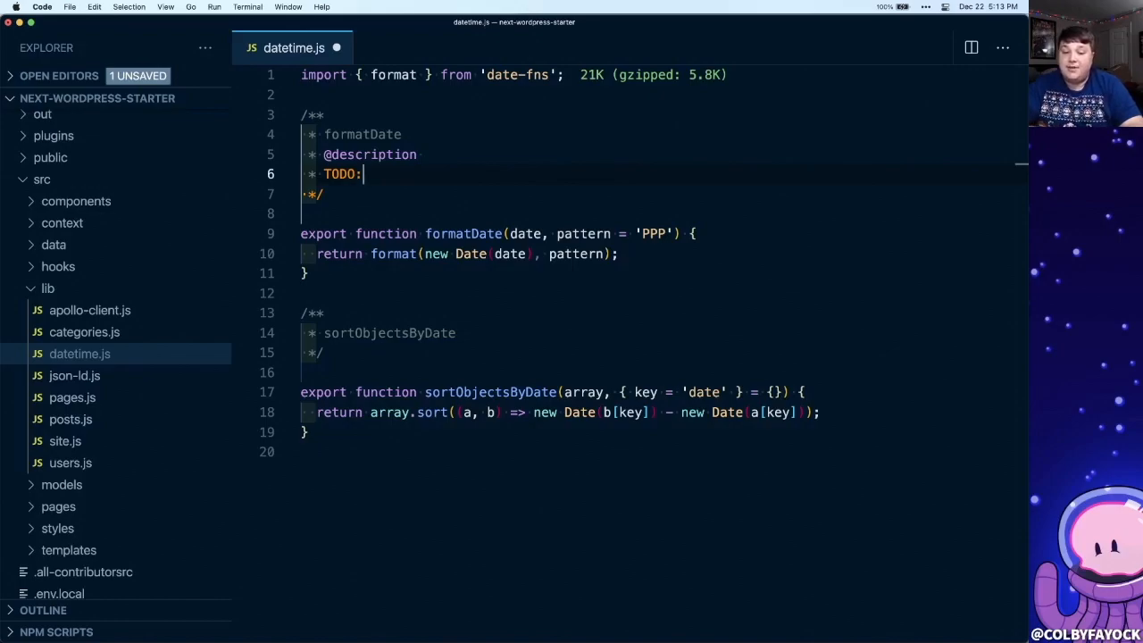
{"action": "type", "text": "addin"}
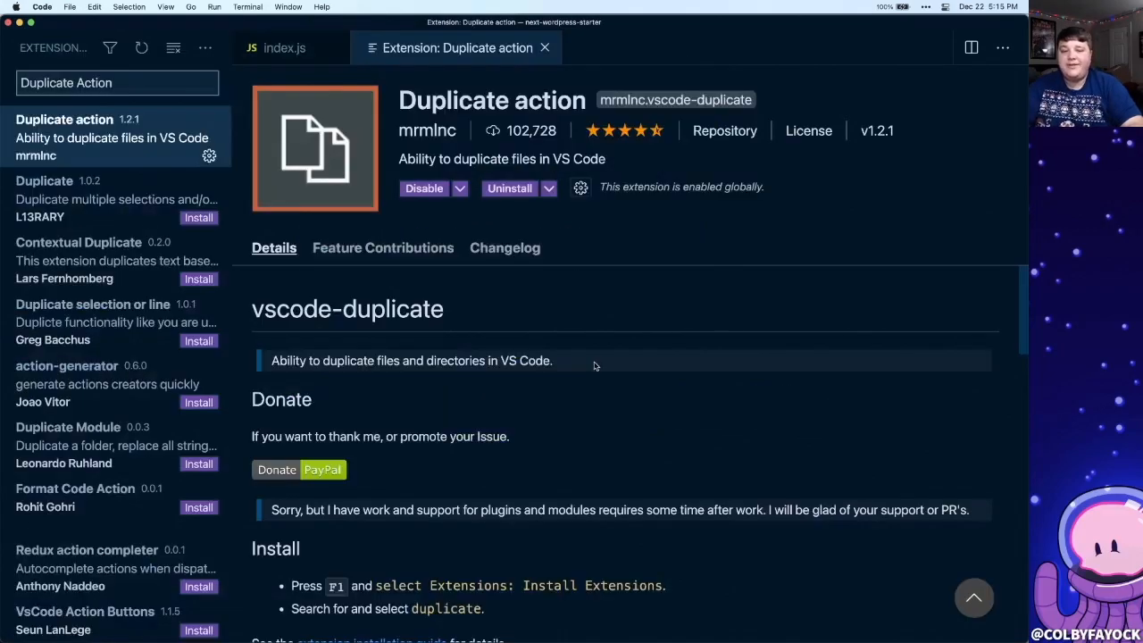
{"action": "mouse_move", "coordinate": [710, 433]}
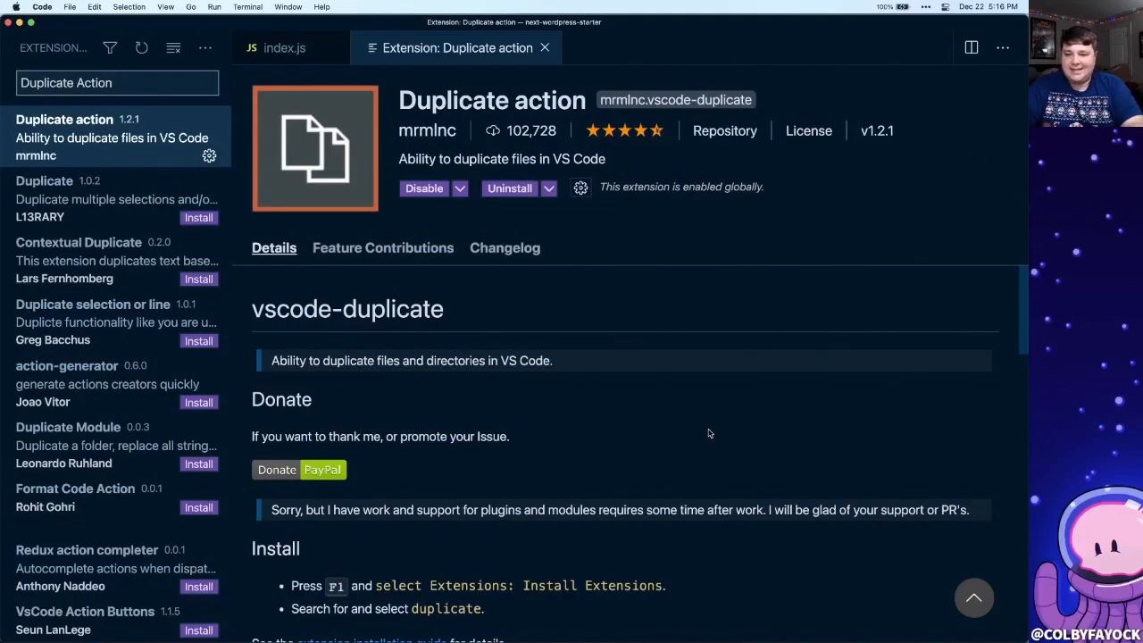
Step: Close the Duplicate action tab and return to pages/index.js in the Explorer
{"action": "left_click", "coordinate": [284, 47]}
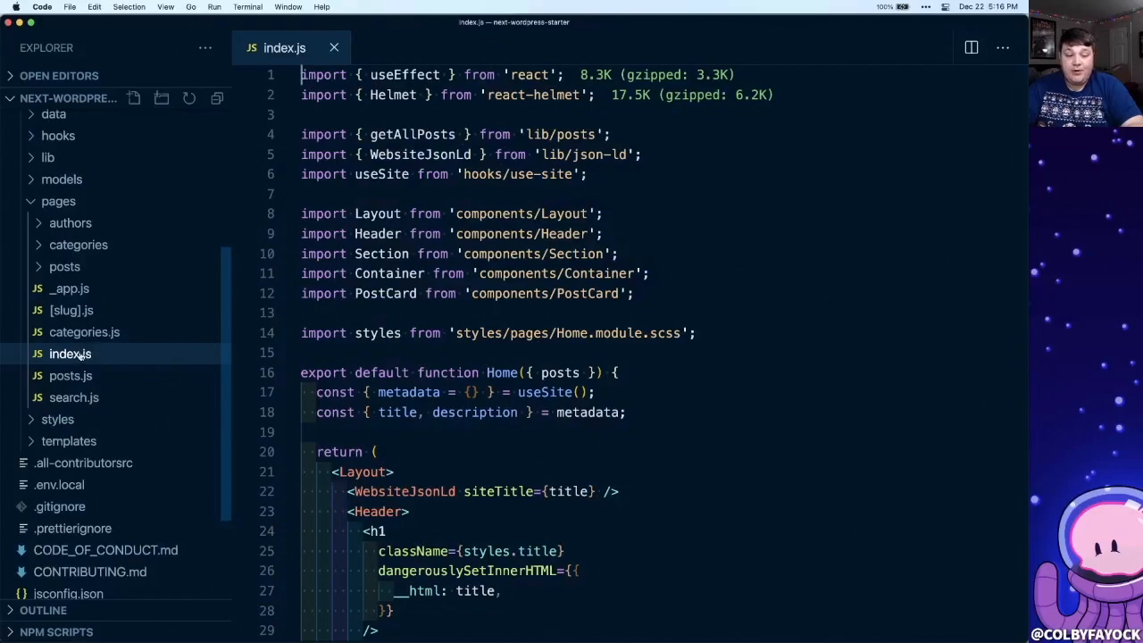
Step: Duplicate pages/index.js as colby.js, then right-click the new colby.js file
{"action": "right_click", "coordinate": [69, 353]}
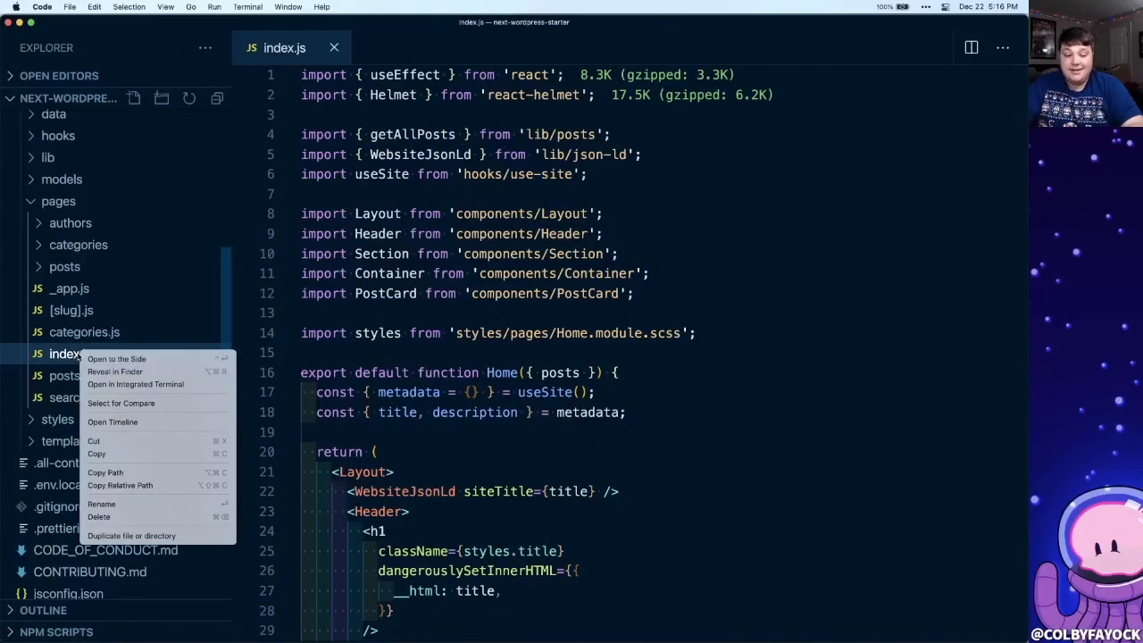
{"action": "mouse_move", "coordinate": [131, 535]}
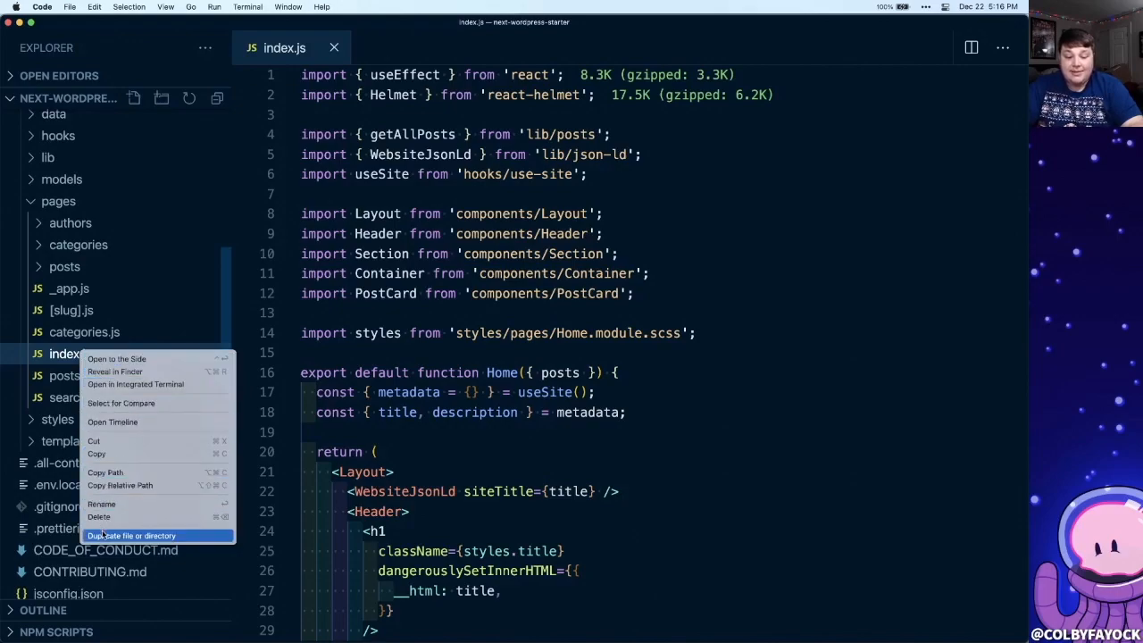
{"action": "left_click", "coordinate": [131, 535]}
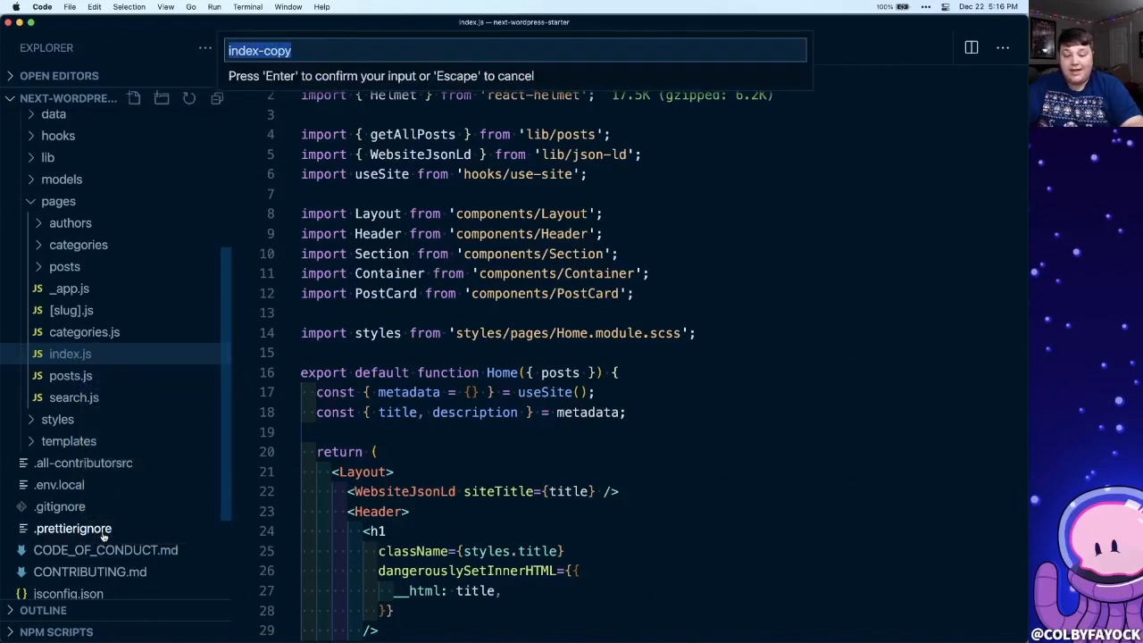
{"action": "type", "text": "colby"}
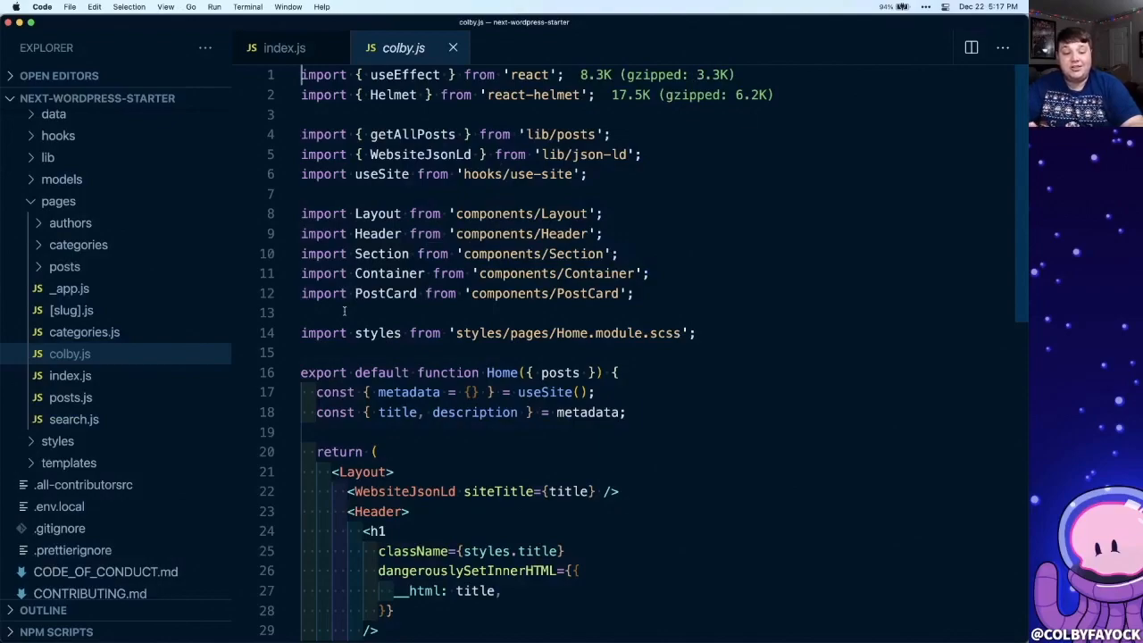
{"action": "right_click", "coordinate": [69, 353]}
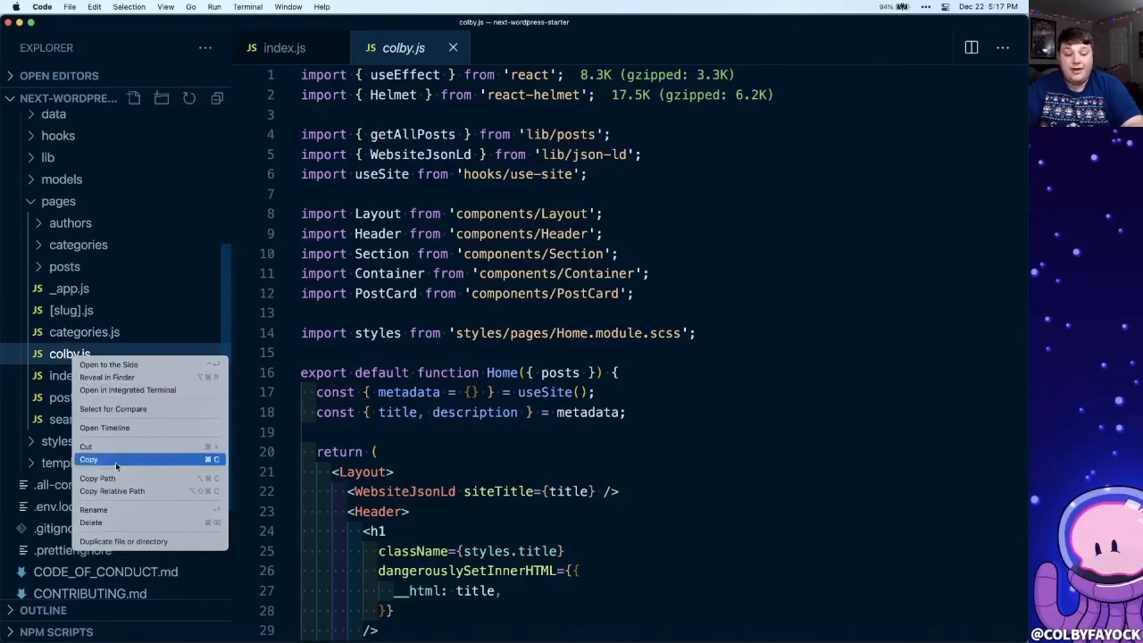